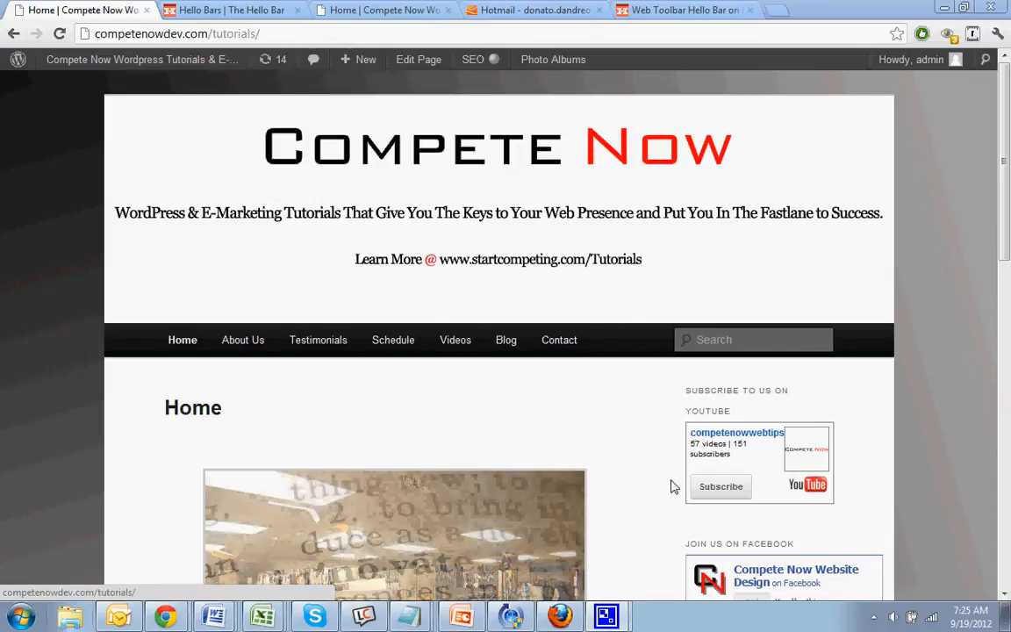
# Go to the Compete Now site's WordPress admin dashboard.
pyautogui.scroll(-3)
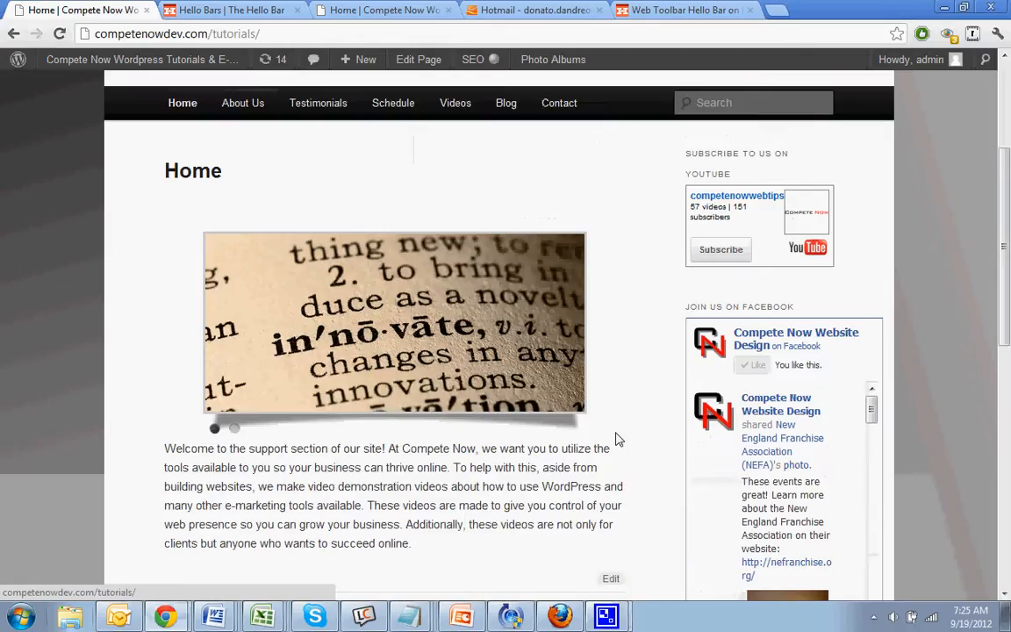
pyautogui.scroll(3)
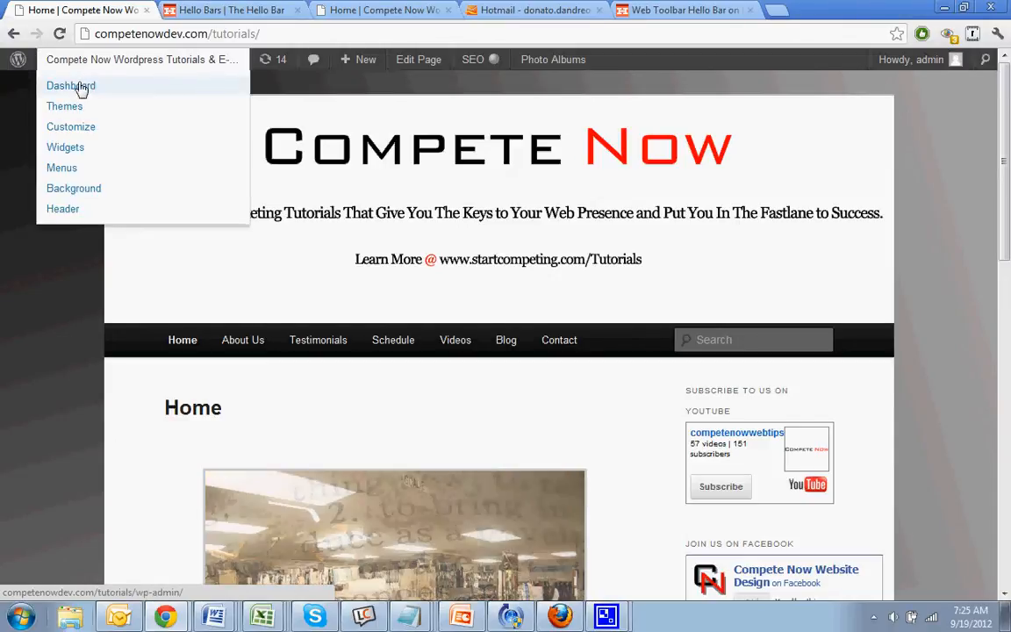
pyautogui.click(70, 86)
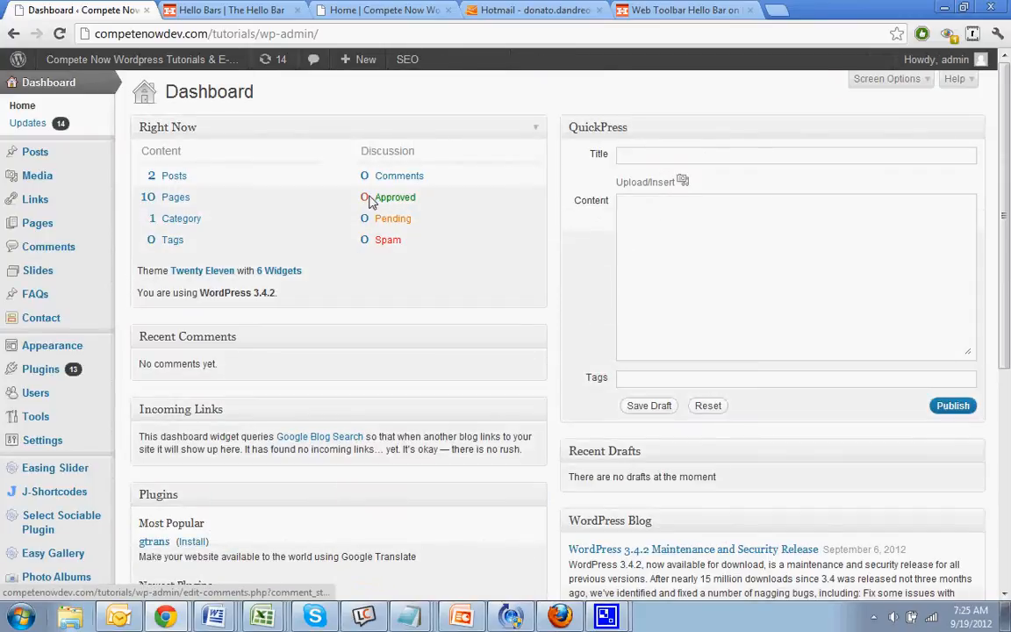
pyautogui.moveTo(40, 369)
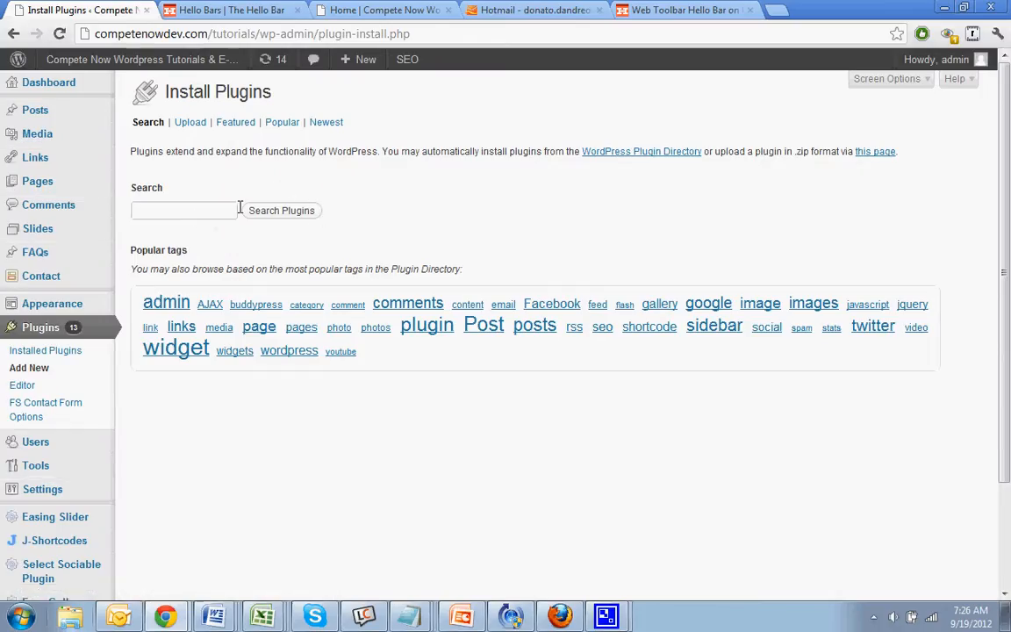
# Search the plugin directory for 'the hello bar'.
pyautogui.write('the hello')
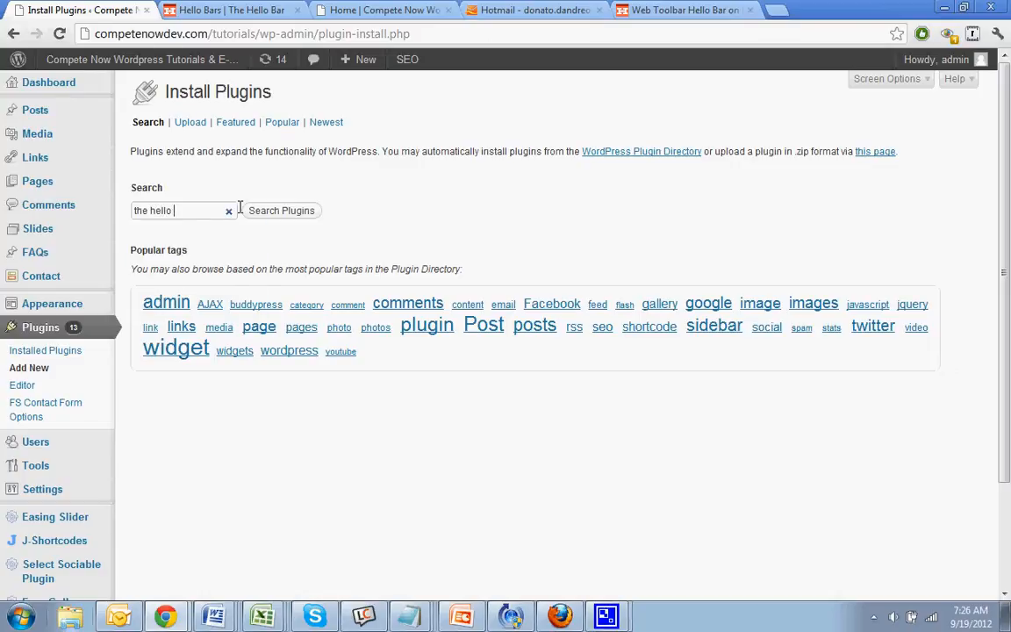
pyautogui.write('bar')
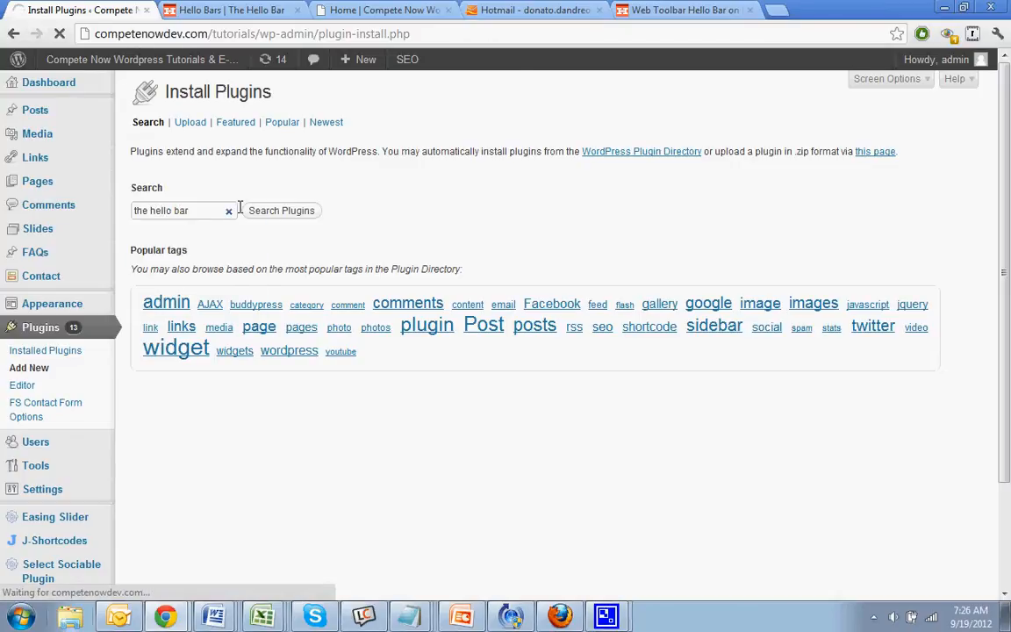
pyautogui.click(281, 210)
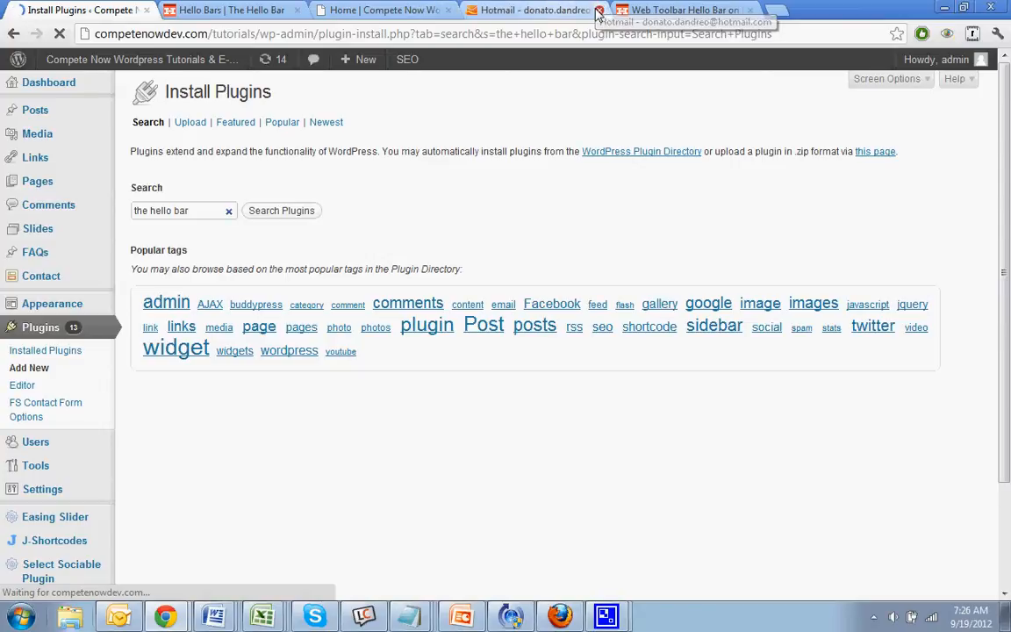
# Close the email, duplicate home page and toolbar article tabs, then install The Hello Bar.
pyautogui.click(280, 210)
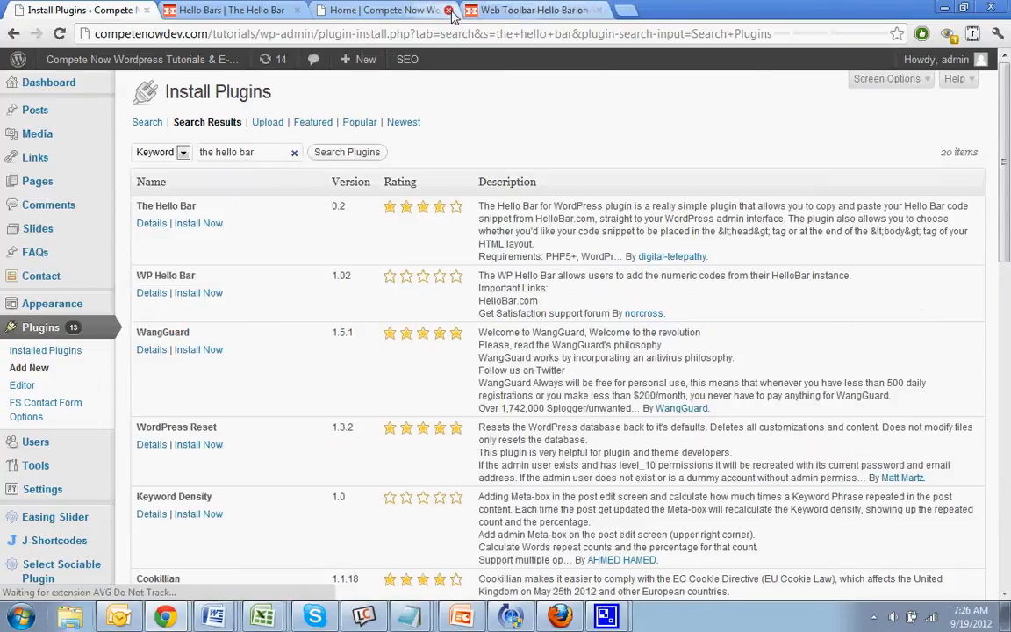
pyautogui.click(450, 9)
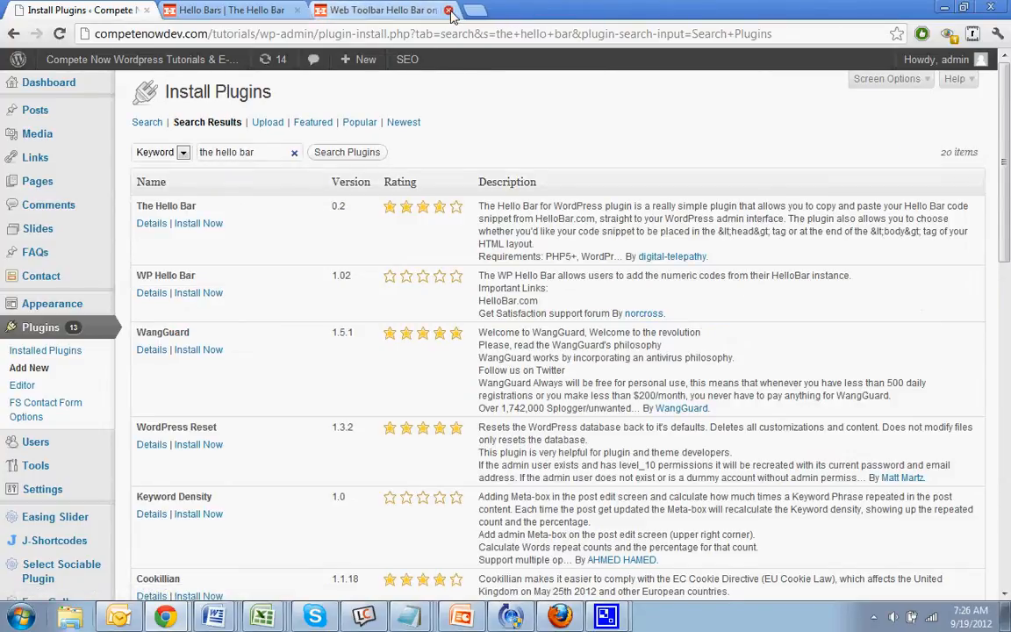
pyautogui.click(451, 10)
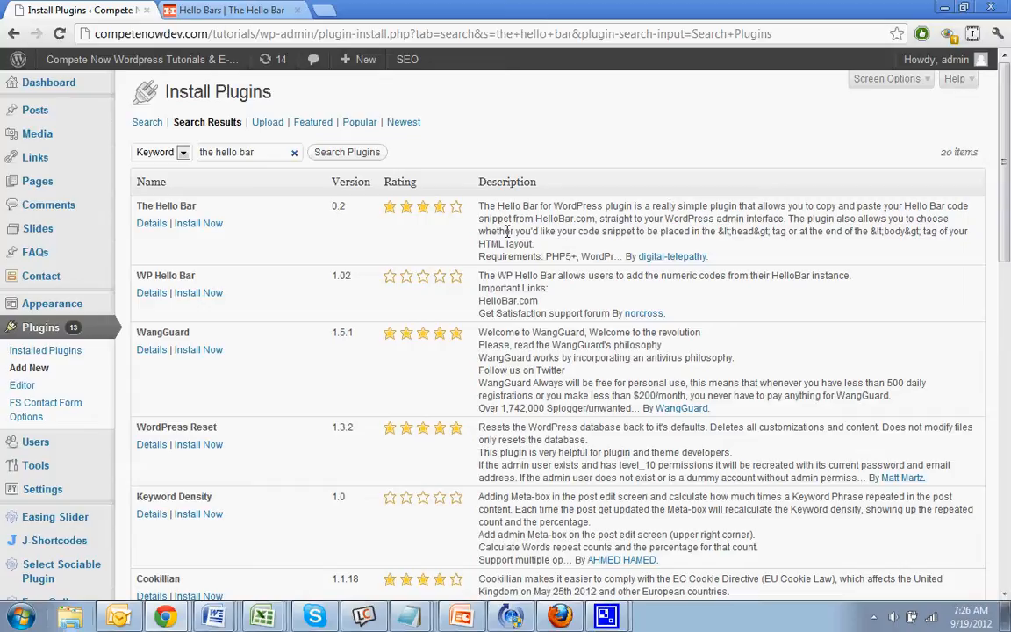
pyautogui.moveTo(199, 222)
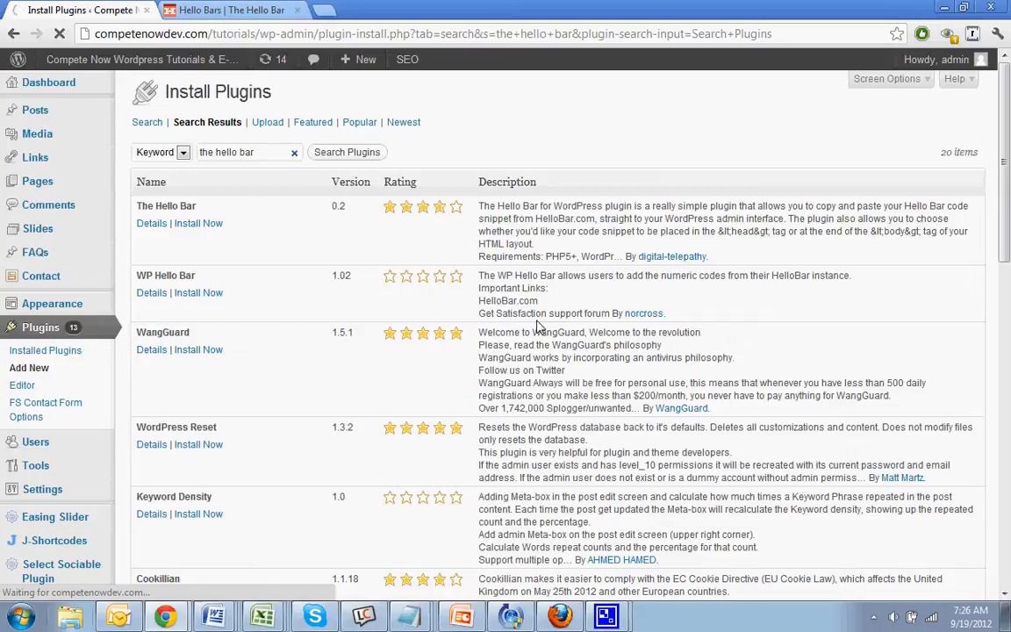
pyautogui.click(198, 223)
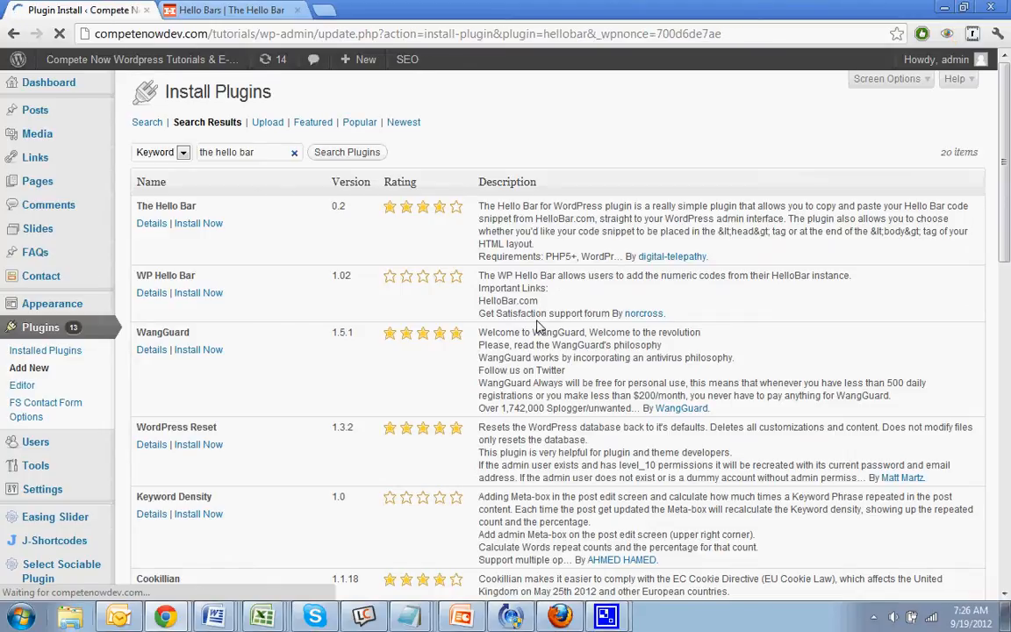
# Confirm installing The Hello Bar 0.2 and activate the plugin.
pyautogui.click(198, 223)
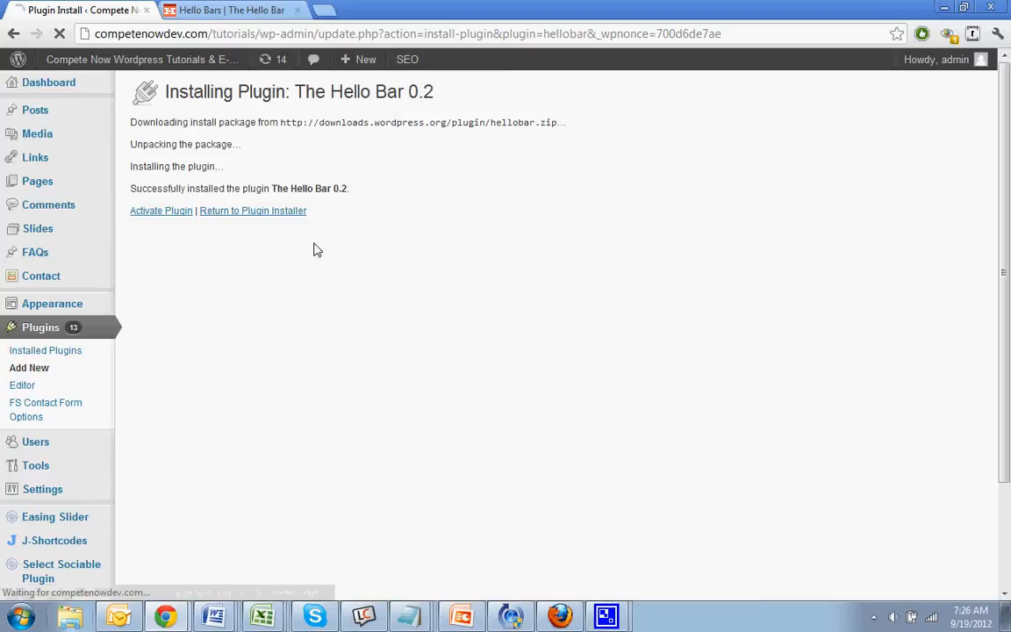
pyautogui.moveTo(372, 267)
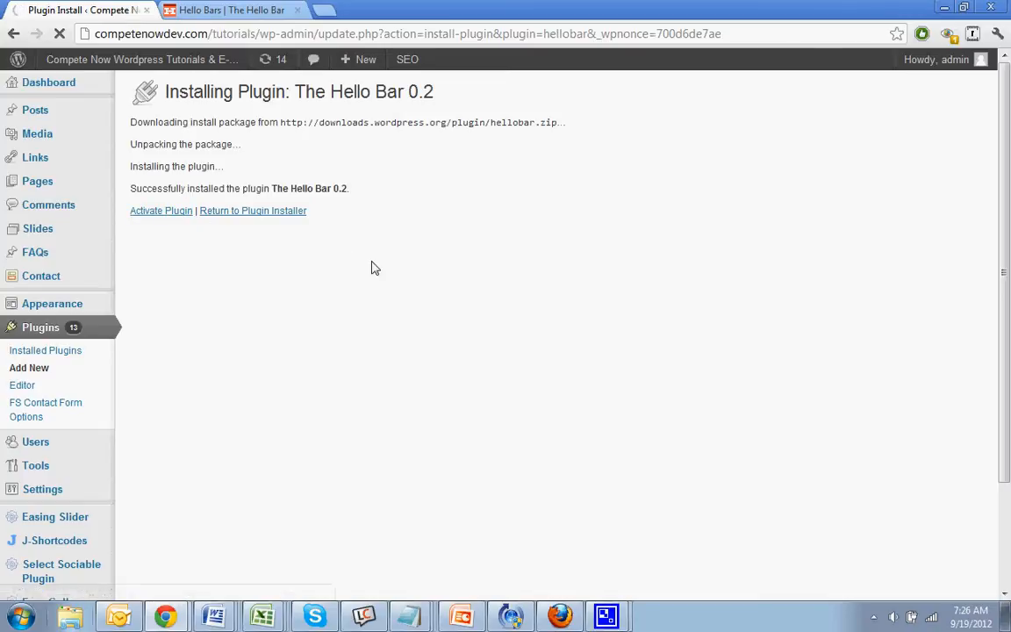
pyautogui.click(161, 211)
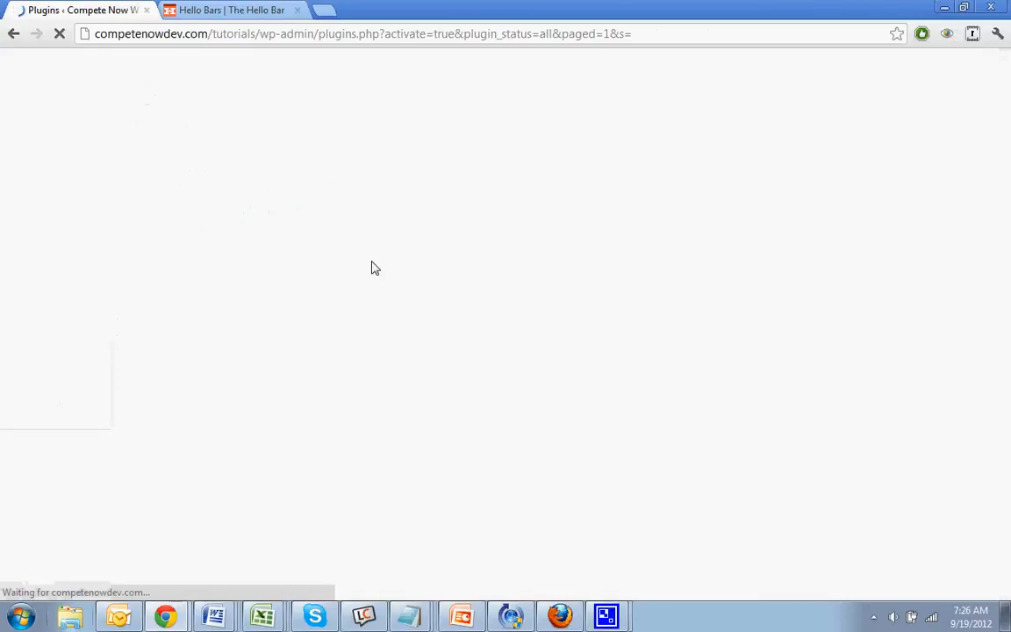
pyautogui.click(233, 9)
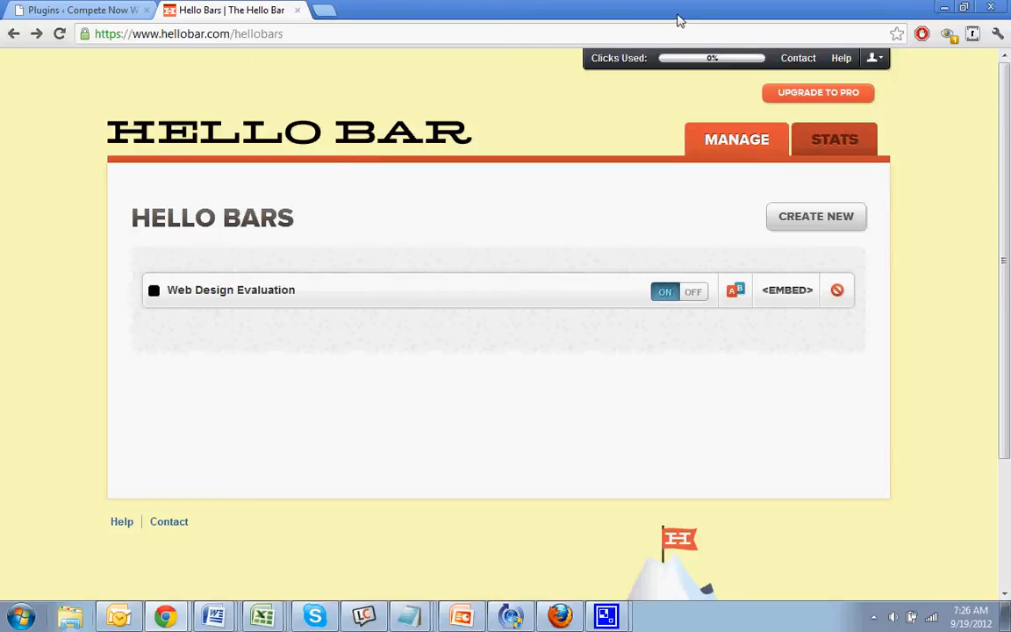
pyautogui.moveTo(377, 255)
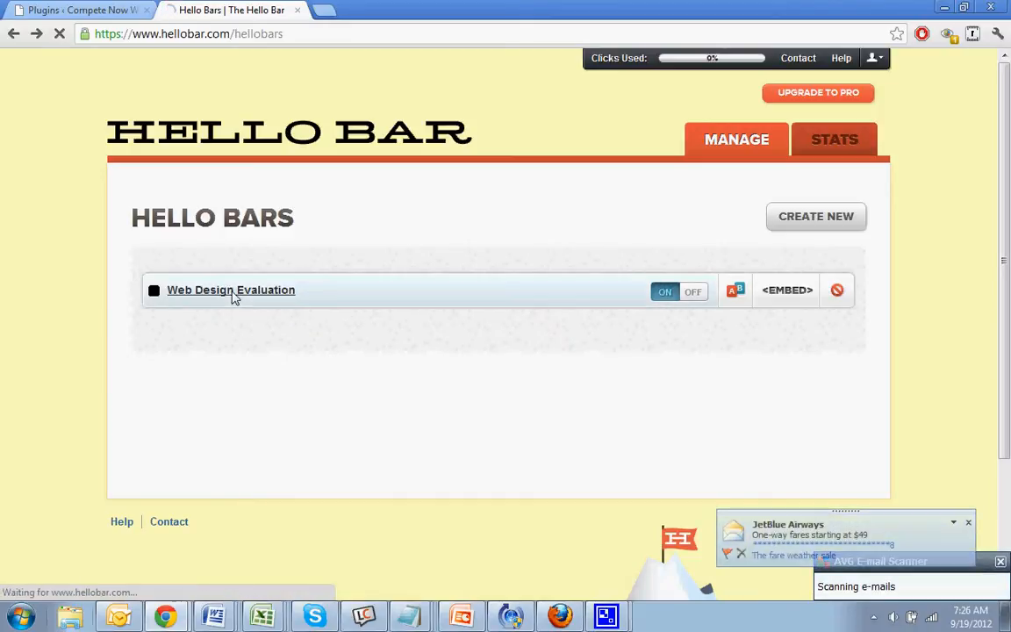
# Open the Web Design Evaluation bar from the Manage list.
pyautogui.click(231, 289)
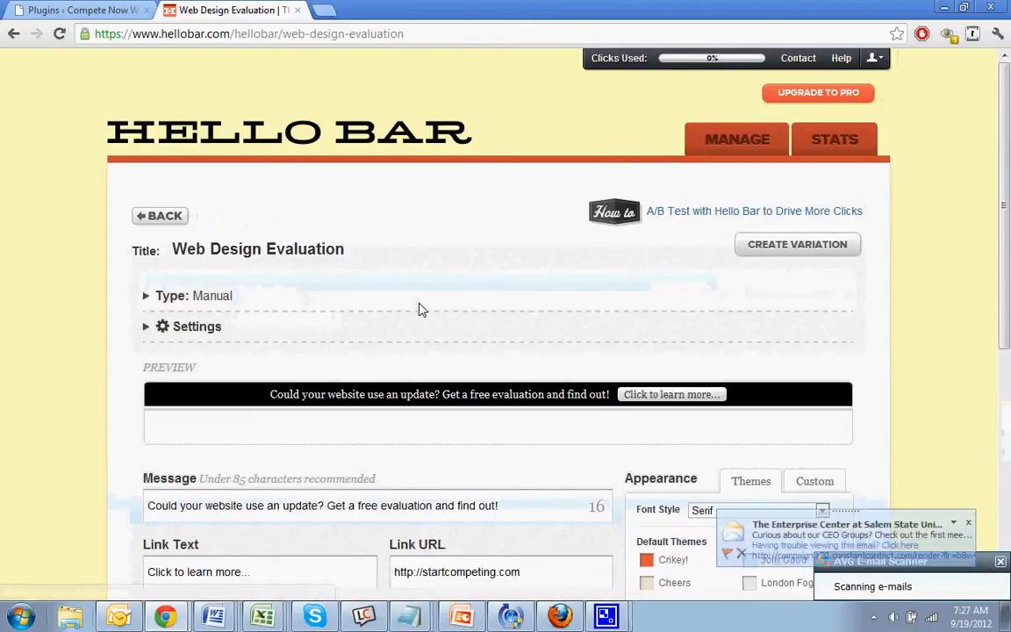
pyautogui.scroll(-3)
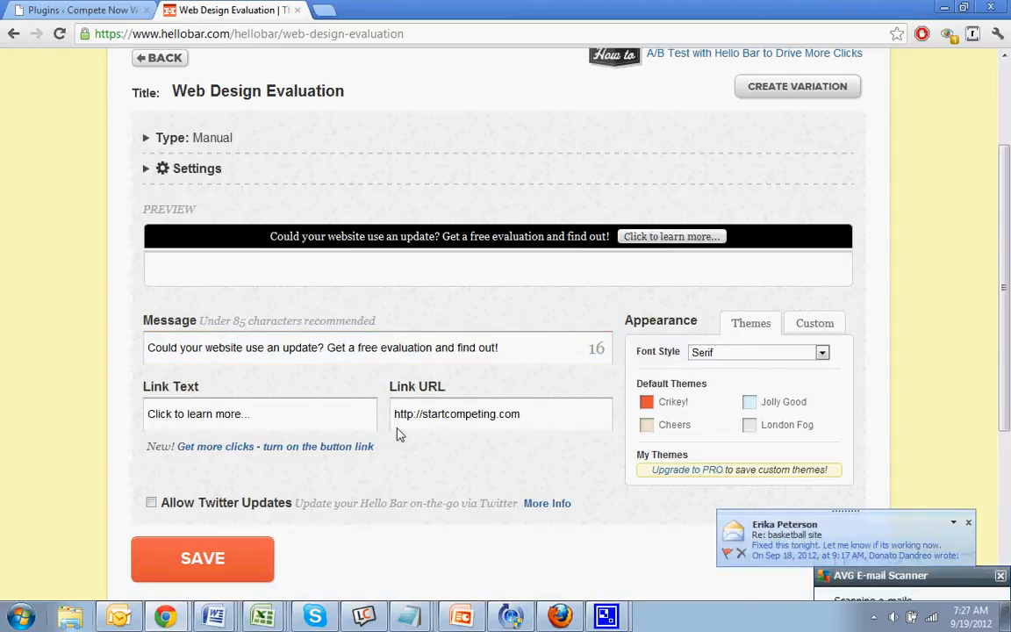
pyautogui.click(260, 413)
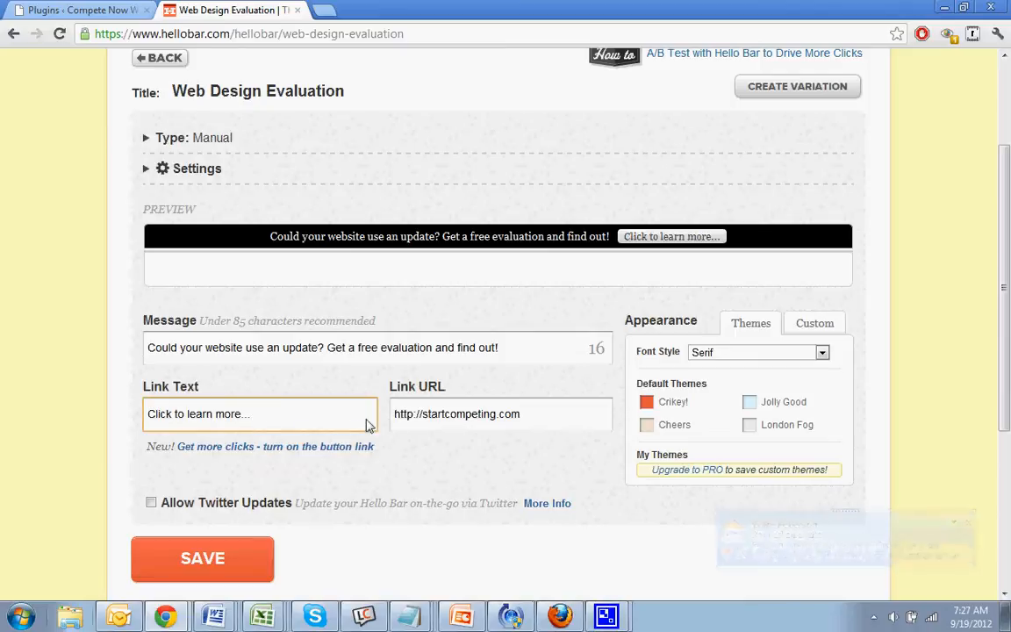
pyautogui.click(501, 414)
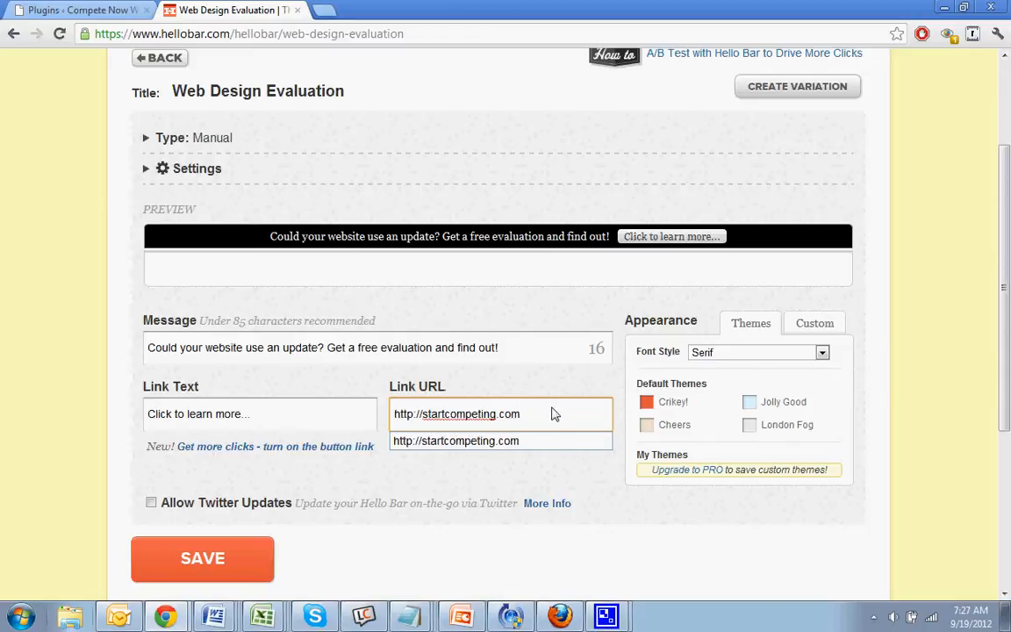
pyautogui.click(501, 414)
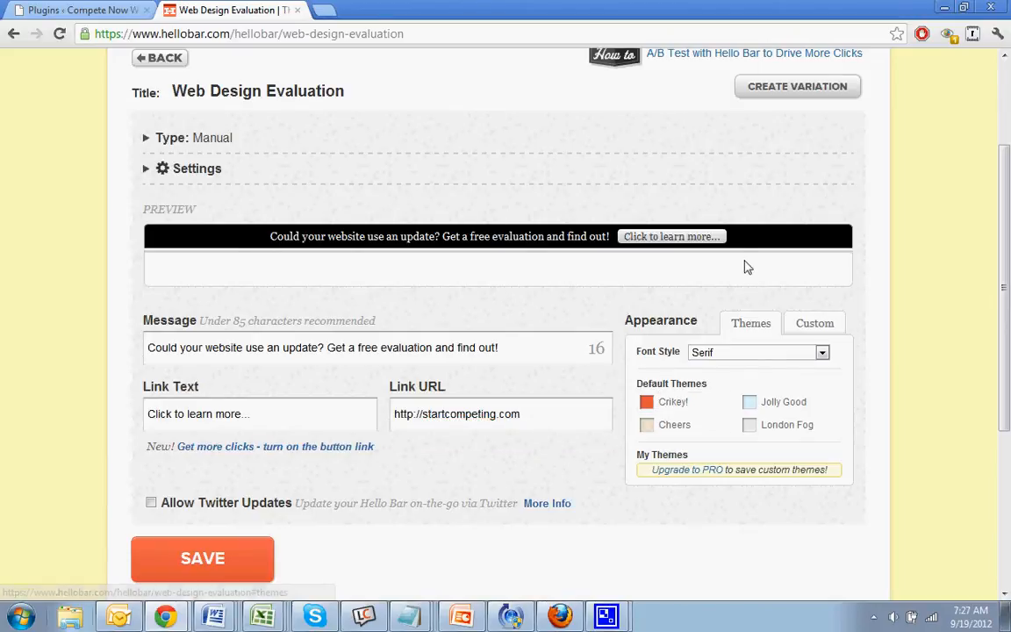
# Set the bar font to Trebuchet MS and apply the orange Crikey! theme.
pyautogui.click(758, 352)
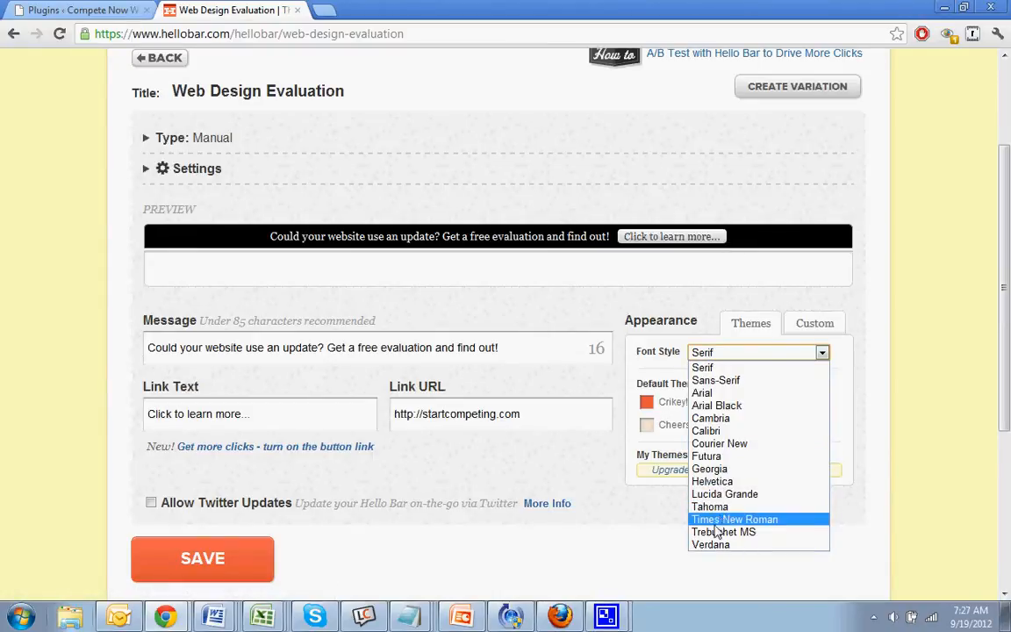
pyautogui.click(724, 531)
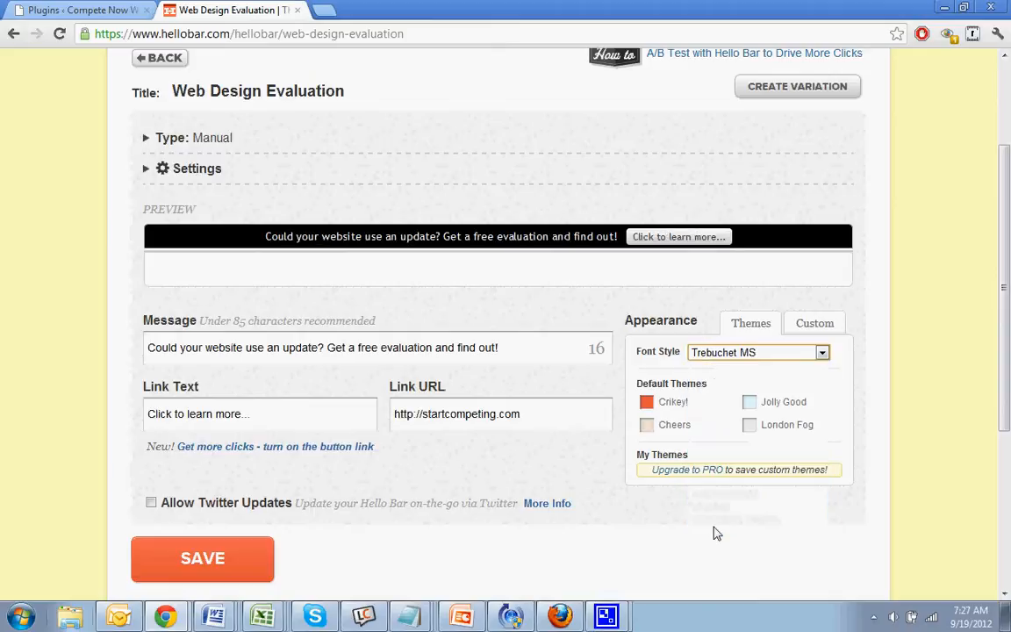
pyautogui.moveTo(831, 380)
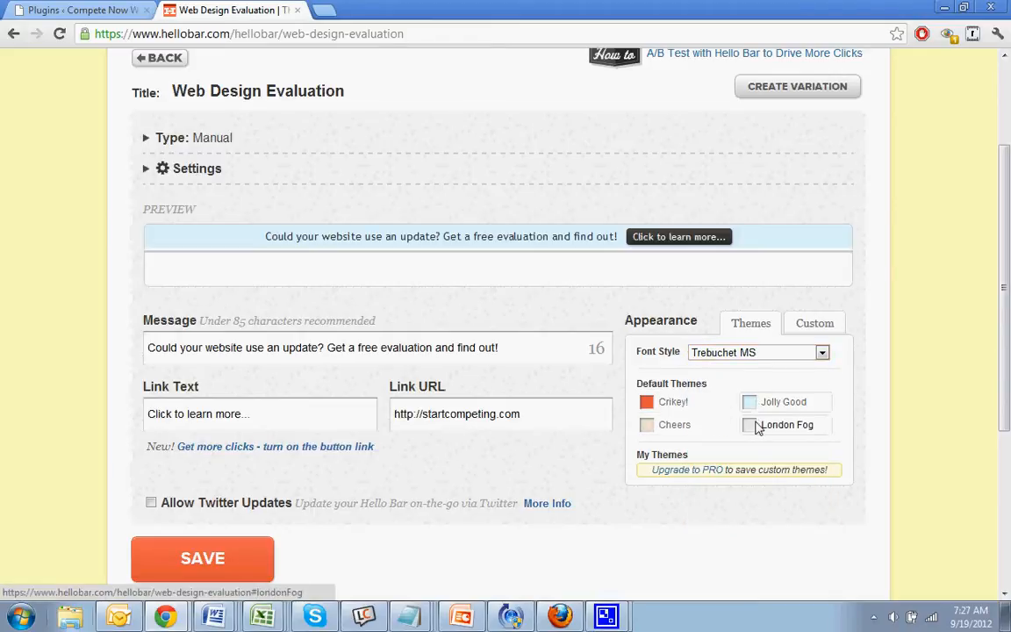
pyautogui.click(647, 402)
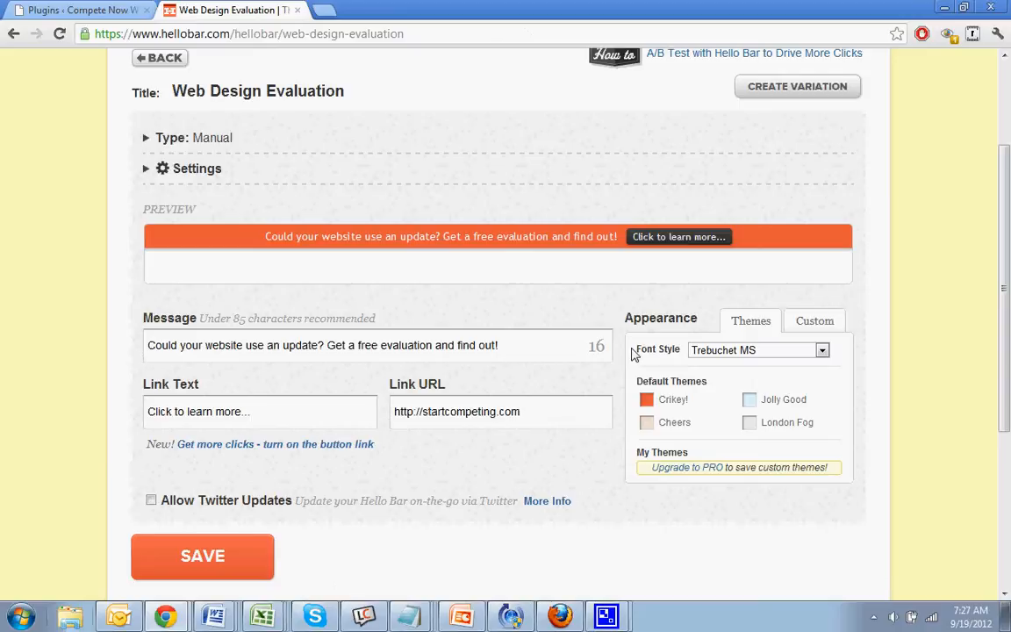
pyautogui.moveTo(500, 241)
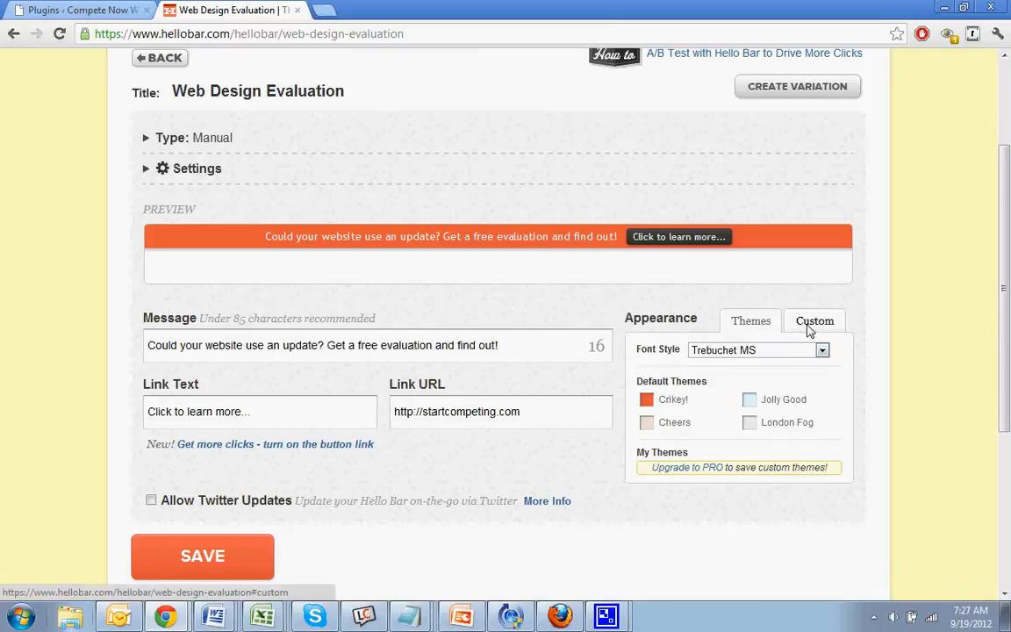
# Give the Web Design Evaluation bar a near-black custom bar colour and save.
pyautogui.click(665, 400)
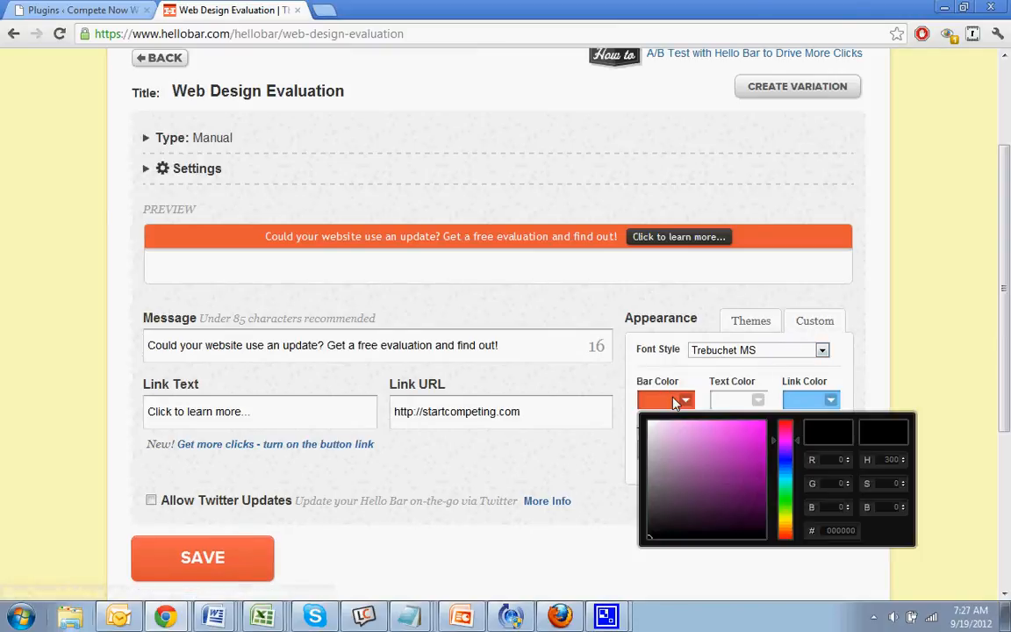
pyautogui.click(653, 512)
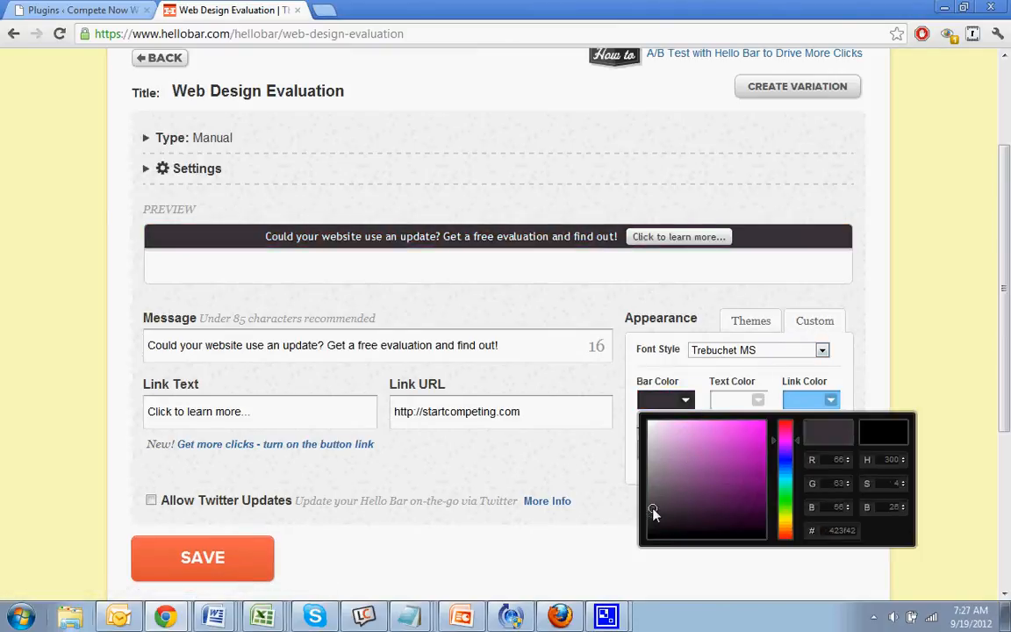
pyautogui.click(733, 529)
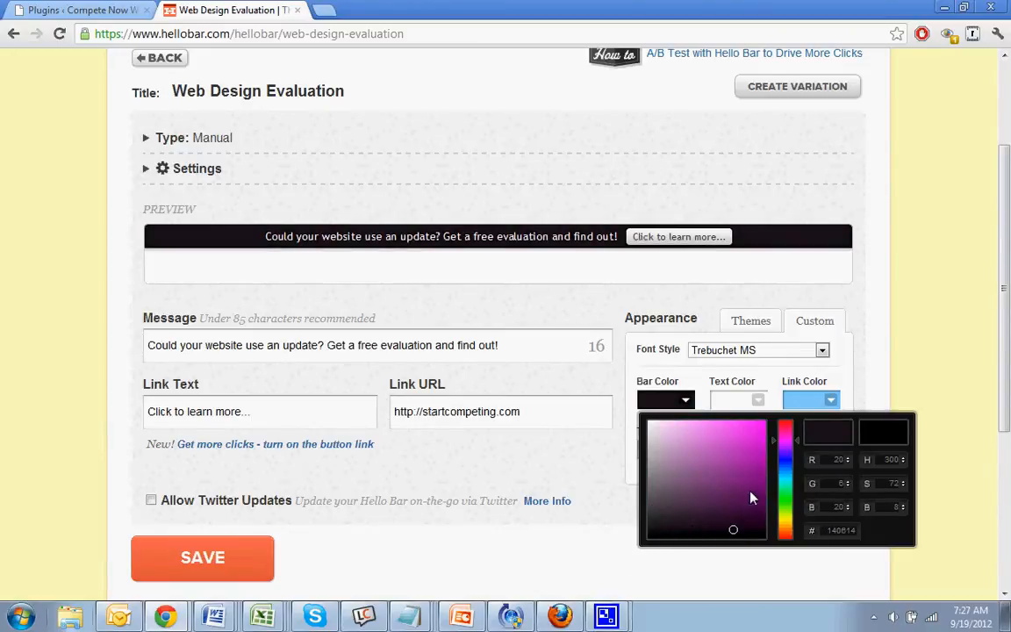
pyautogui.scroll(-3)
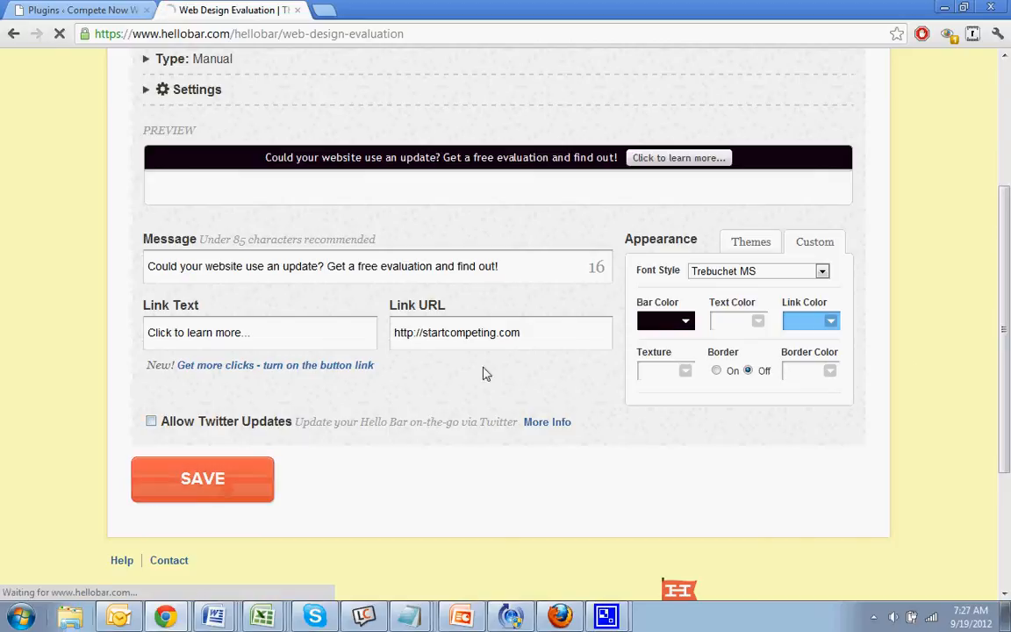
pyautogui.click(203, 478)
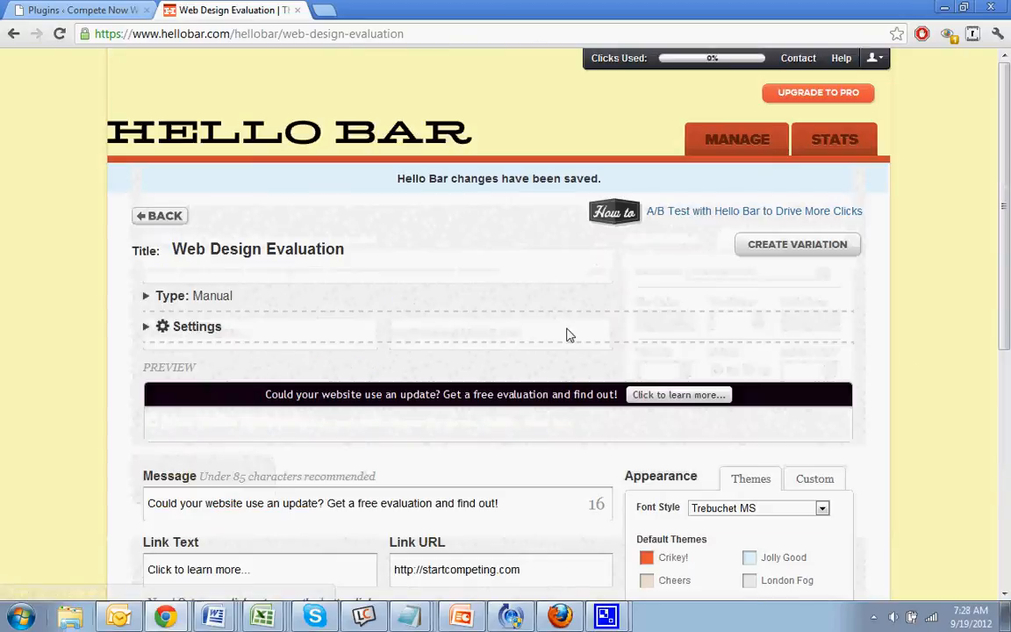
pyautogui.scroll(-3)
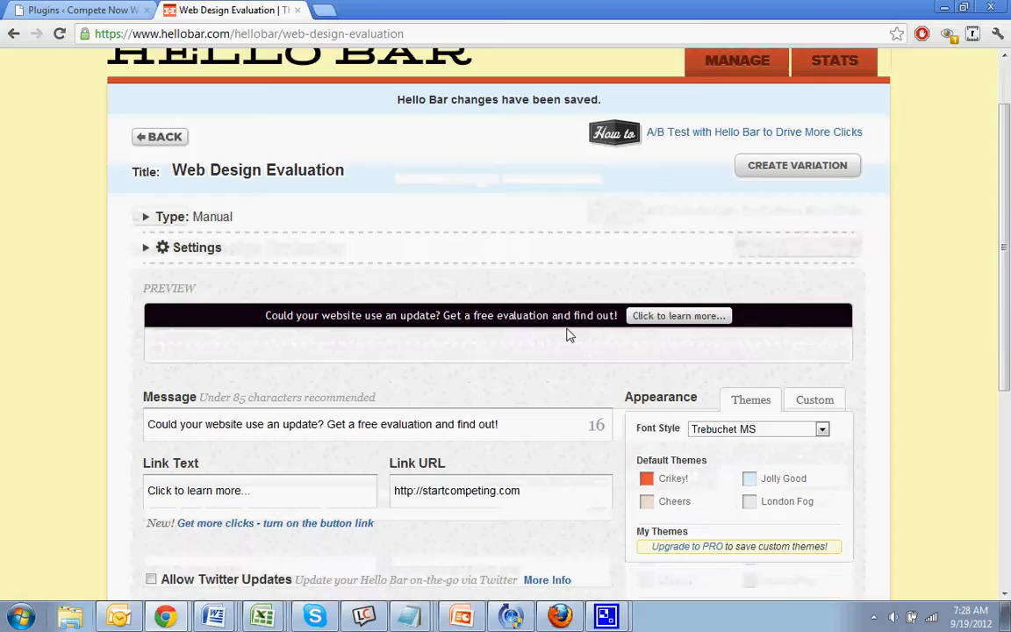
pyautogui.scroll(-3)
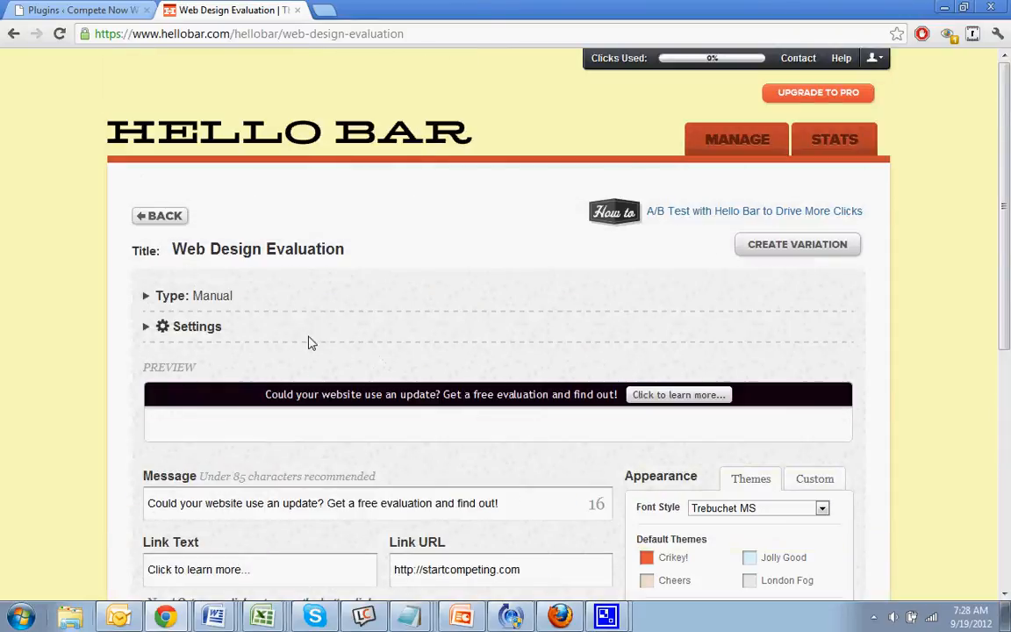
# Return to the Hello Bars list and view the Web Design Evaluation embed script.
pyautogui.click(736, 140)
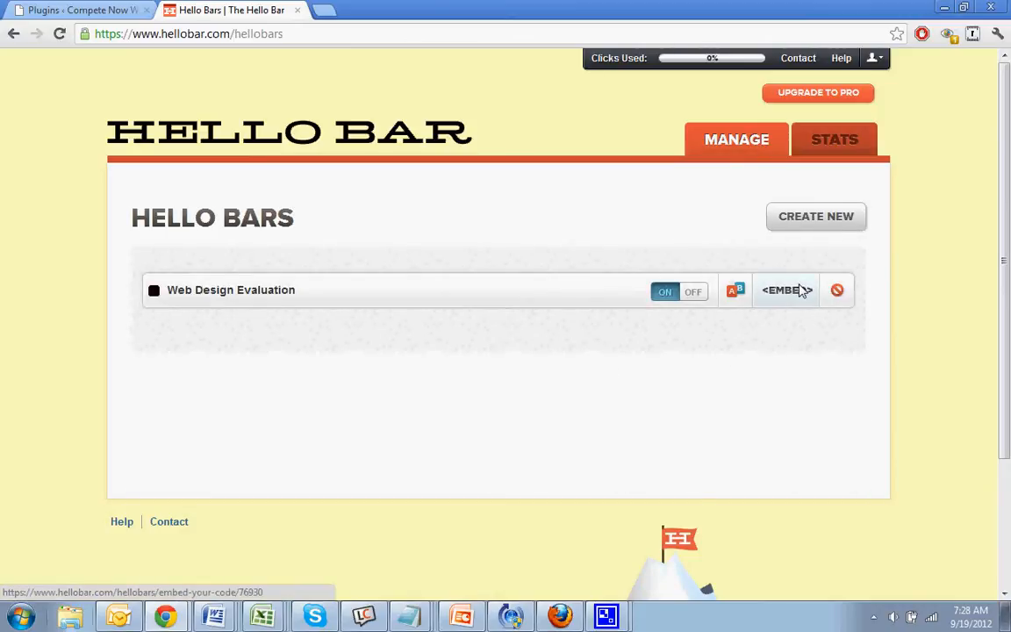
pyautogui.click(785, 290)
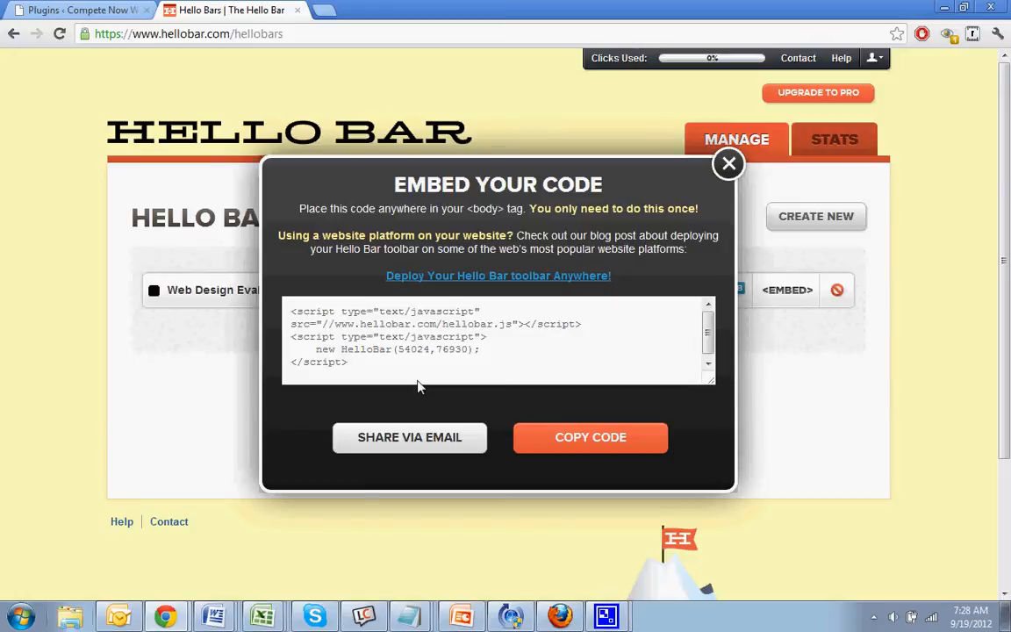
pyautogui.click(302, 319)
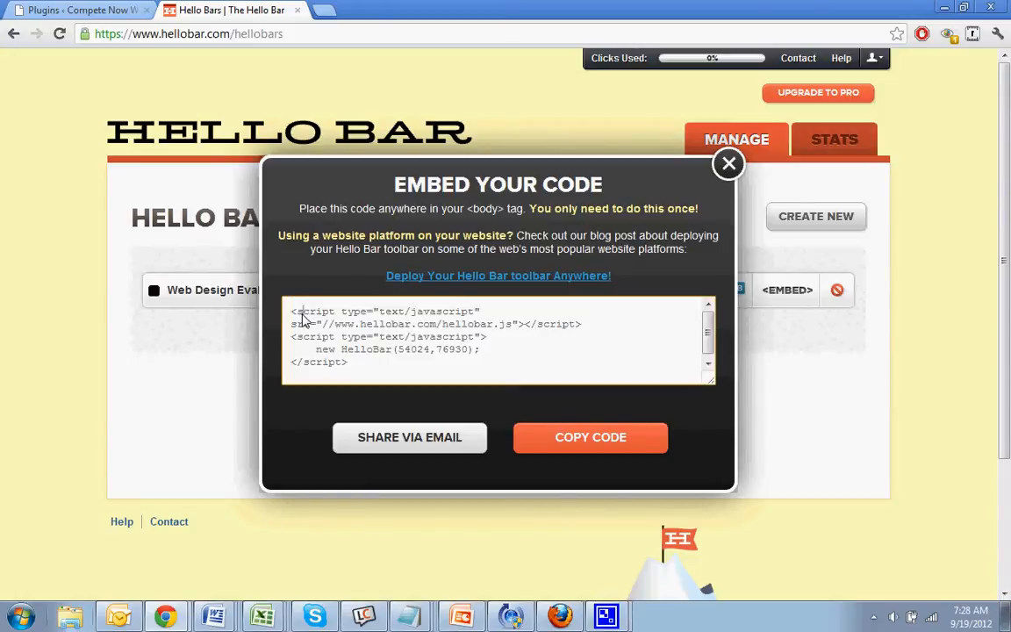
pyautogui.moveTo(292, 311); pyautogui.dragTo(582, 324)
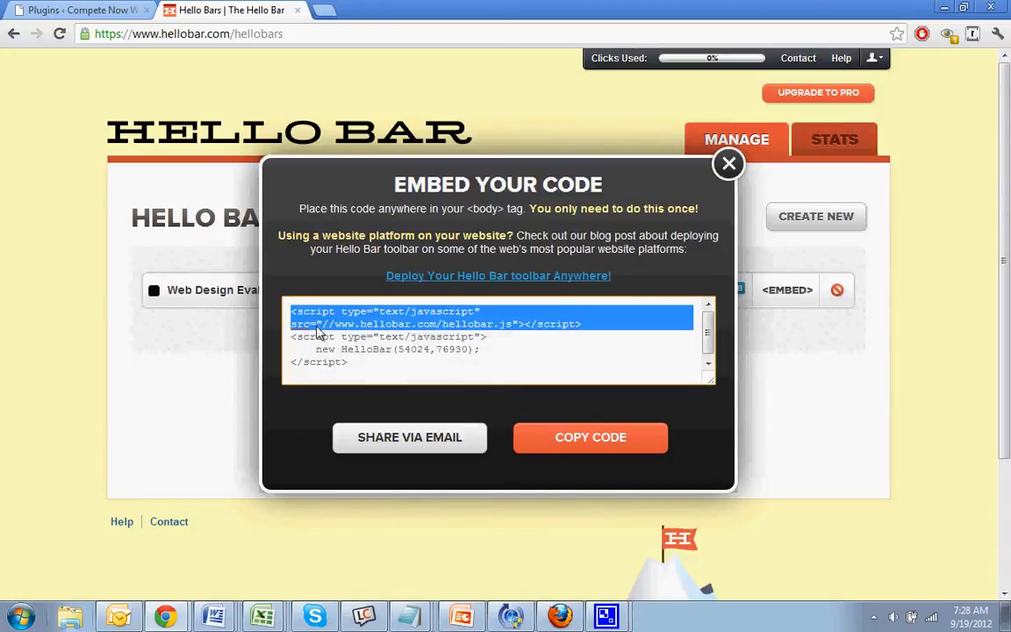
pyautogui.click(590, 437)
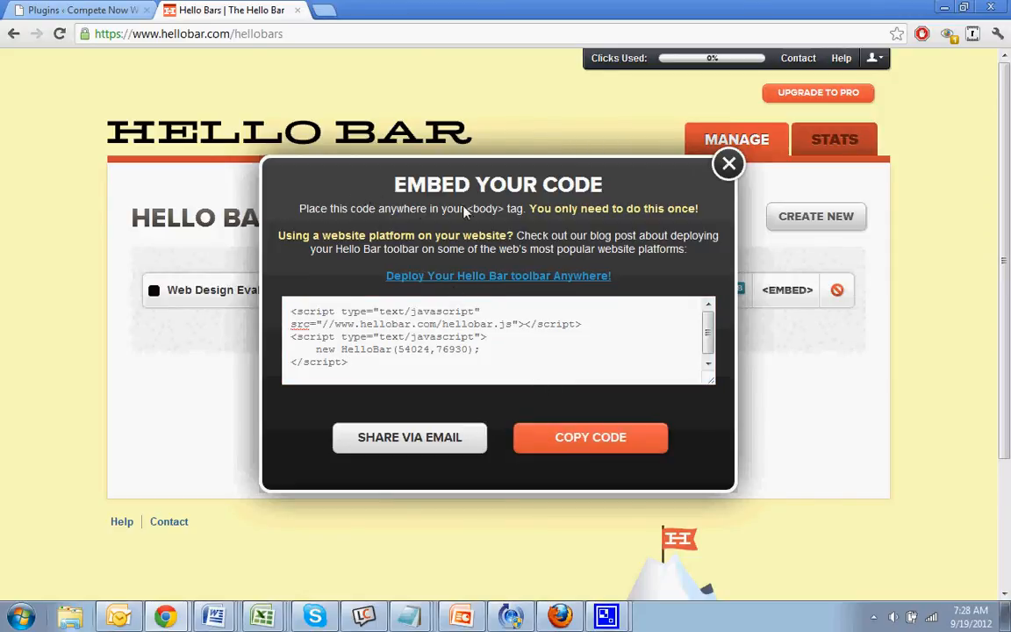
pyautogui.moveTo(509, 289)
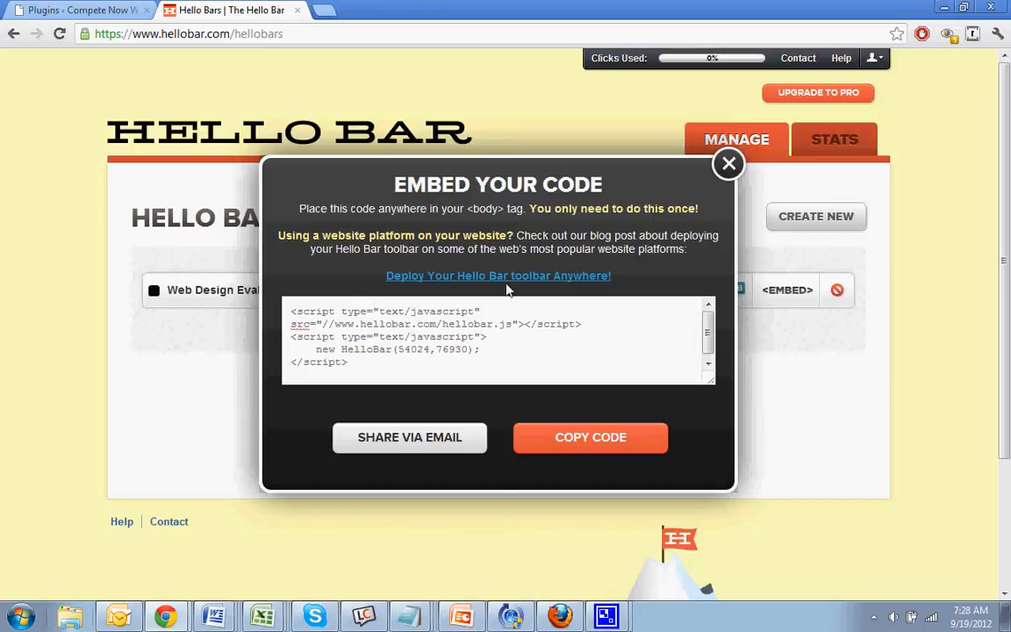
pyautogui.moveTo(516, 281)
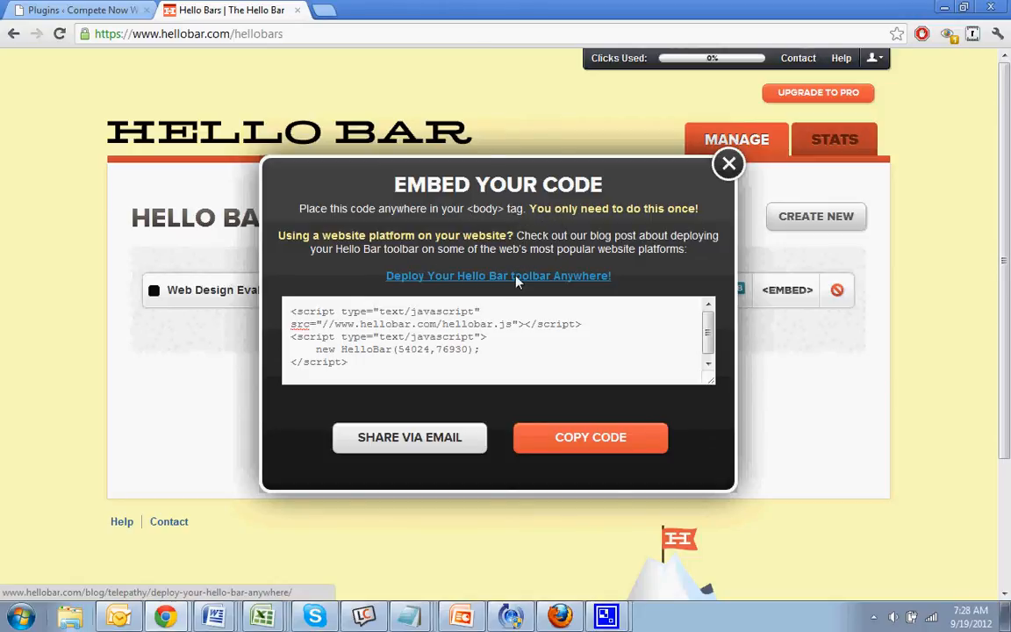
pyautogui.moveTo(782, 107)
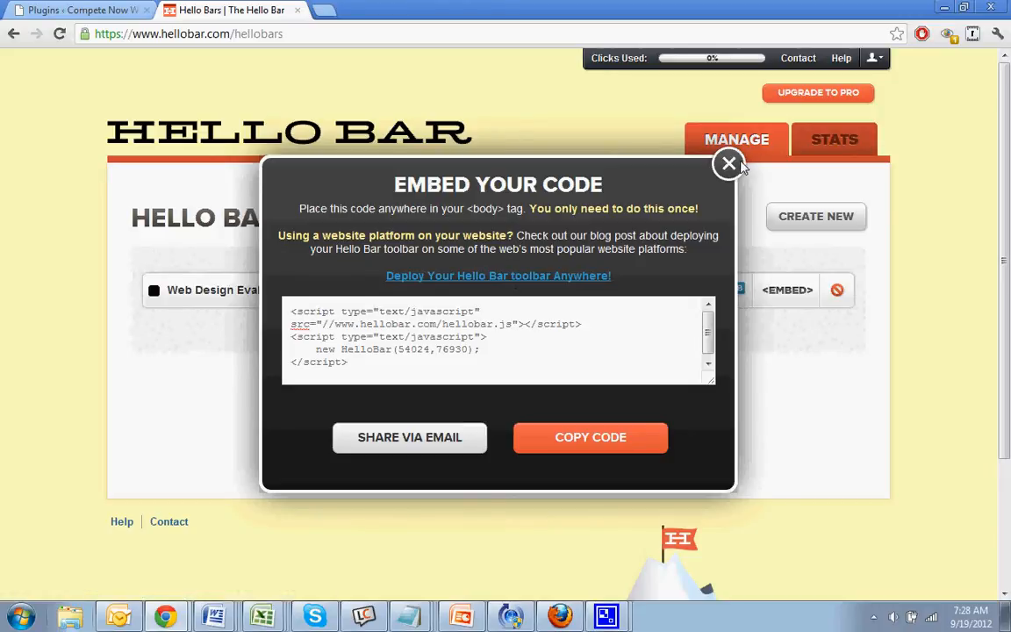
# Switch back to WordPress and open the HelloBar plugin options from the sidebar.
pyautogui.click(79, 10)
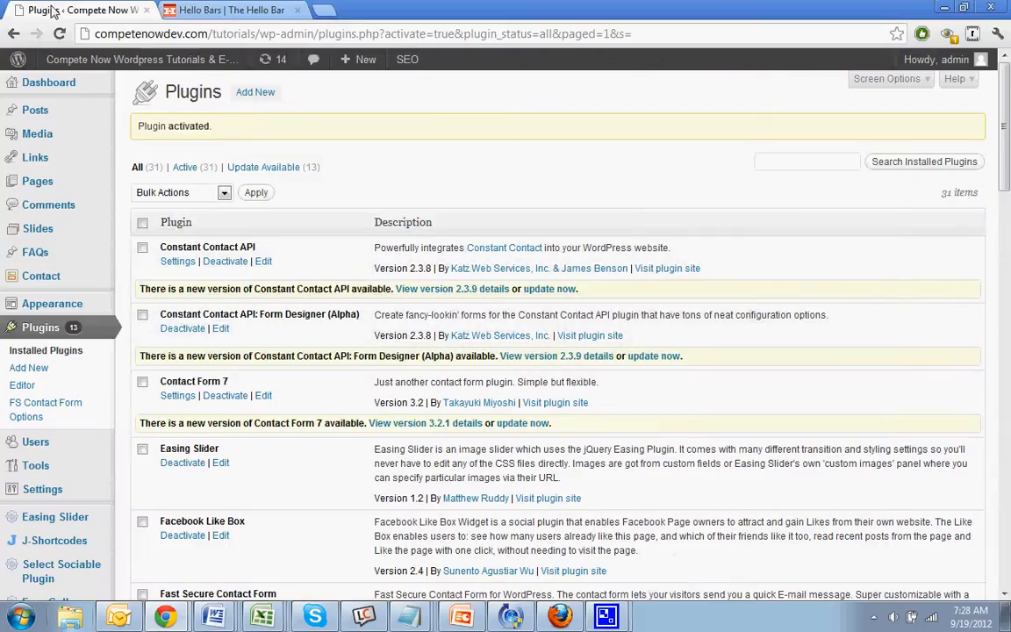
pyautogui.moveTo(332, 171)
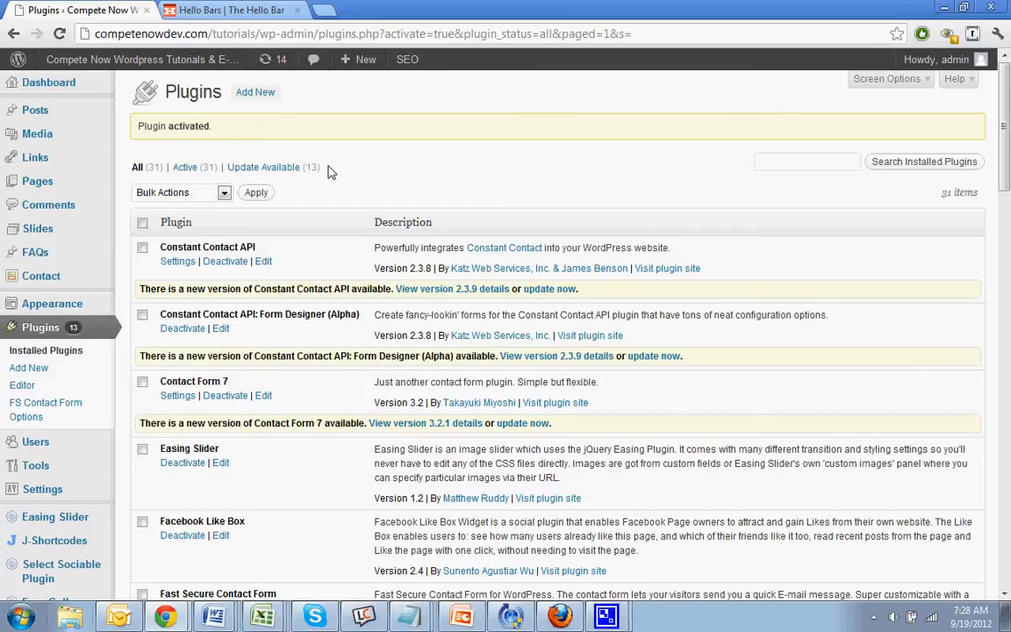
pyautogui.scroll(-3)
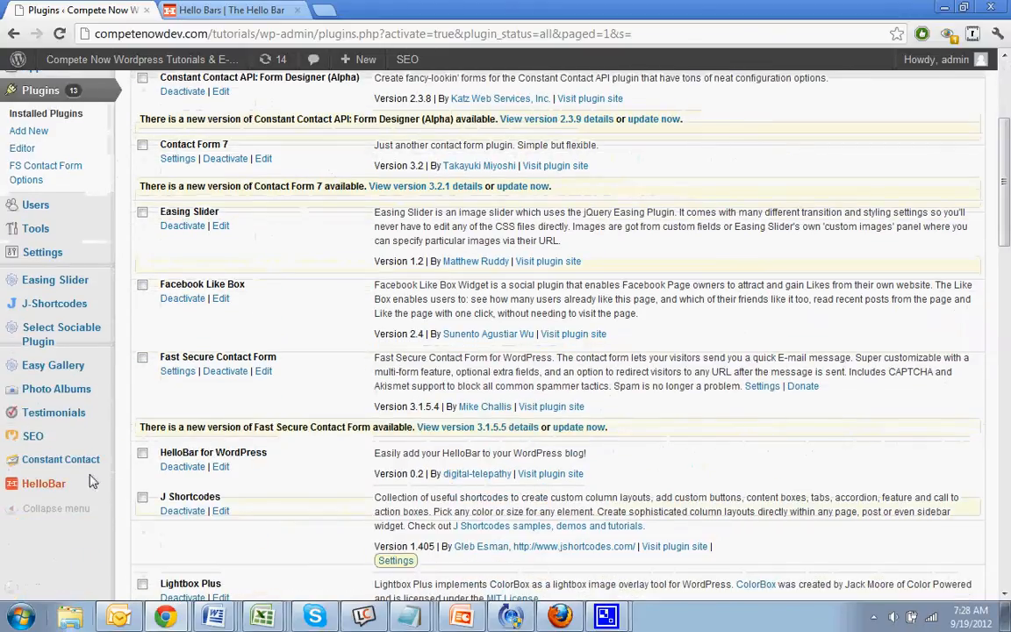
pyautogui.click(44, 484)
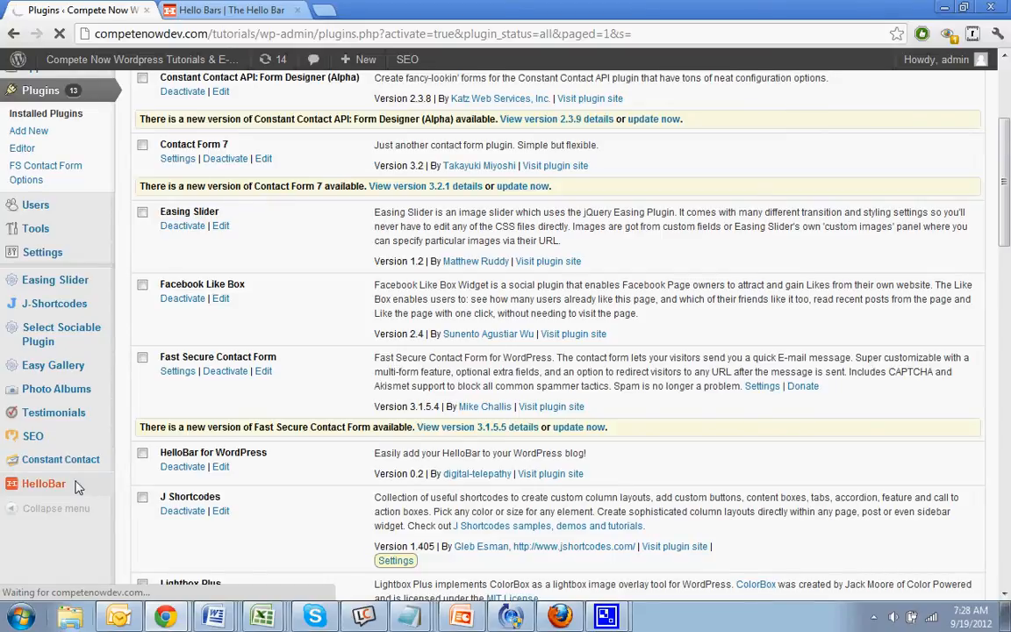
pyautogui.click(44, 483)
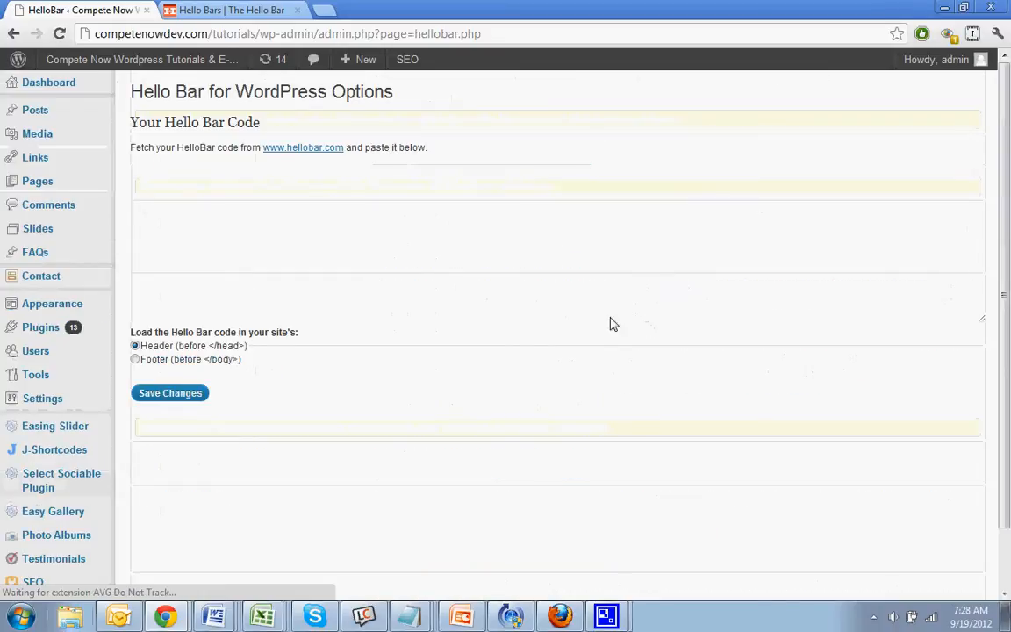
# Paste the HelloBar(54024,76930) embed script into the code box and save.
pyautogui.rightClick(268, 198)
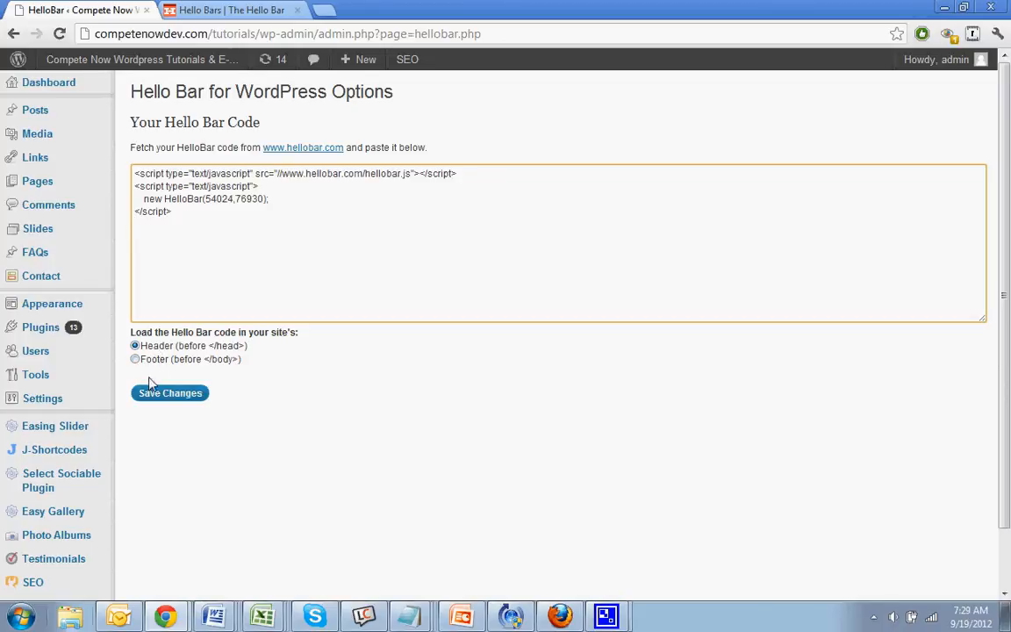
pyautogui.click(169, 393)
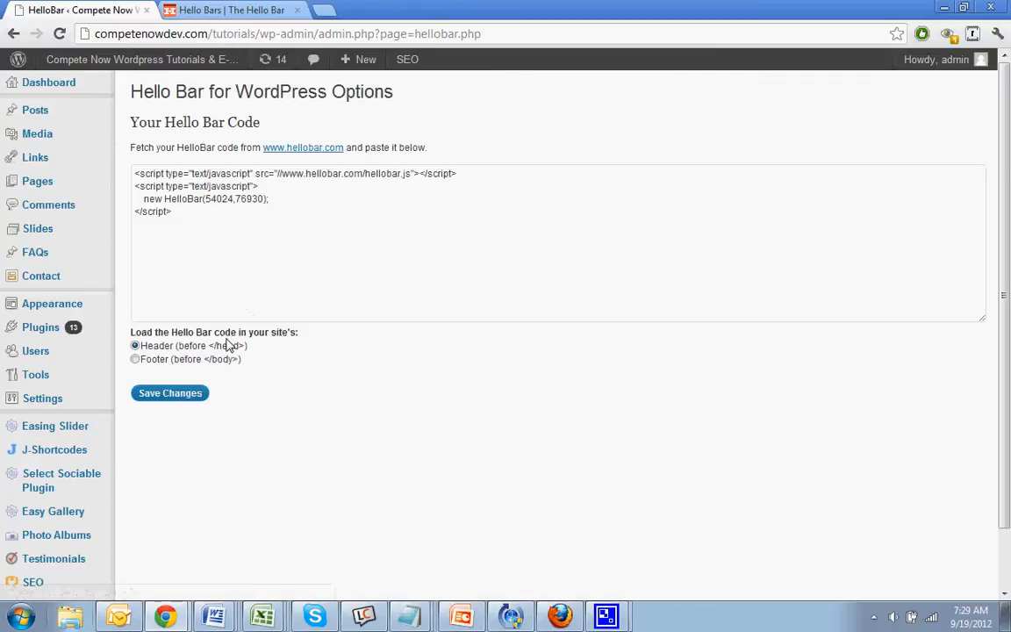
pyautogui.moveTo(601, 94)
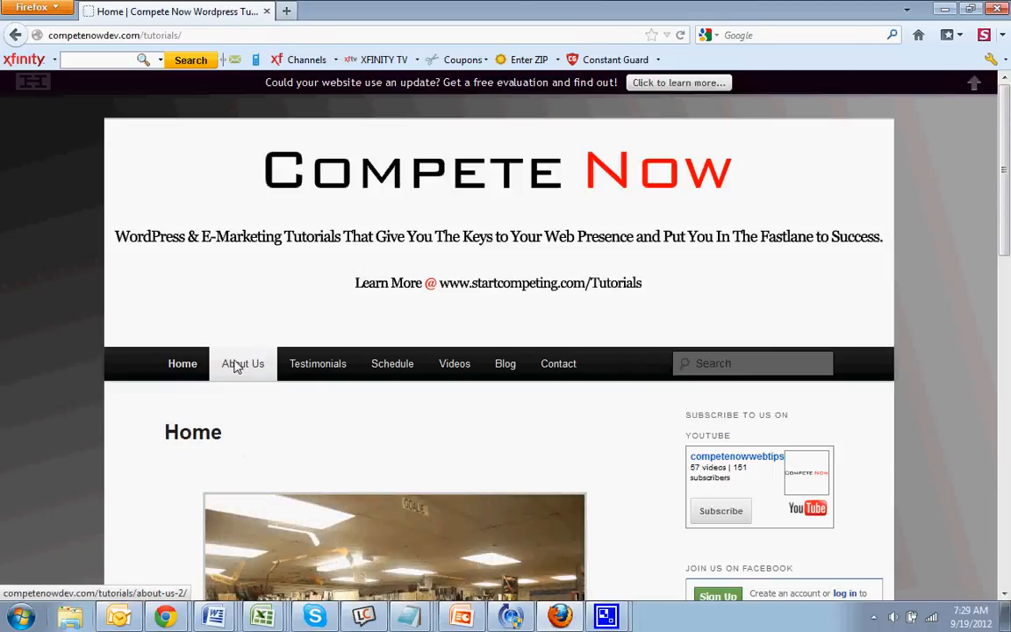
# View the live About Us page, visit startcompeting.com, then return to the options tab.
pyautogui.click(243, 363)
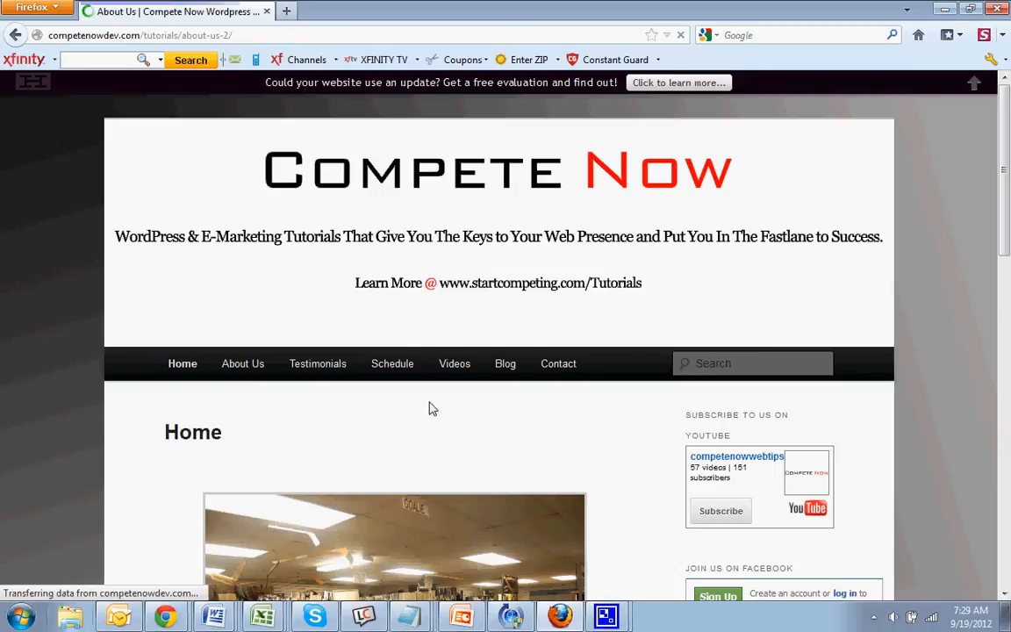
pyautogui.click(243, 363)
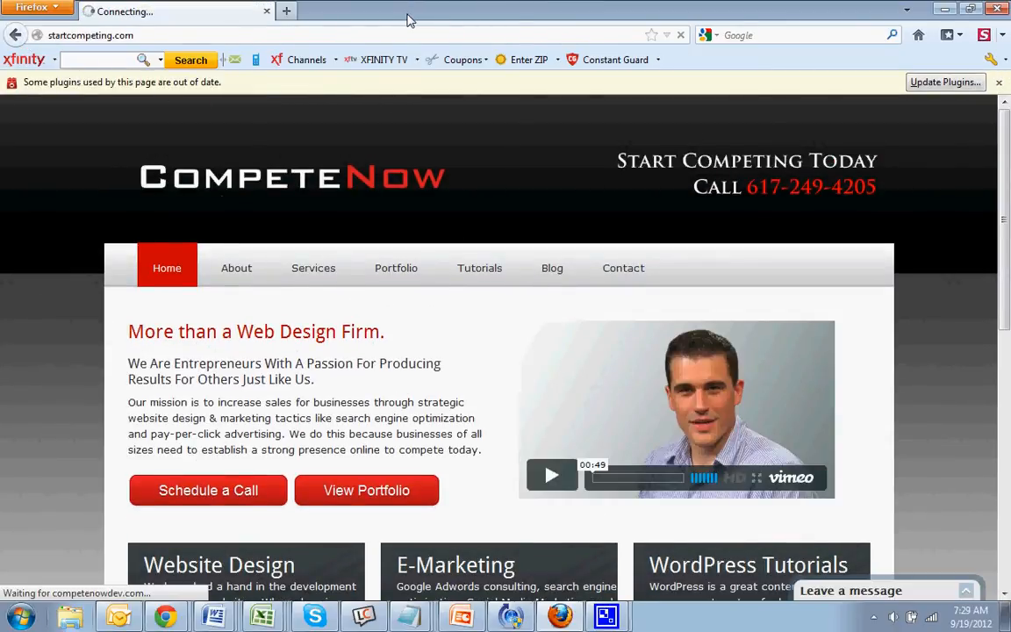
pyautogui.click(231, 10)
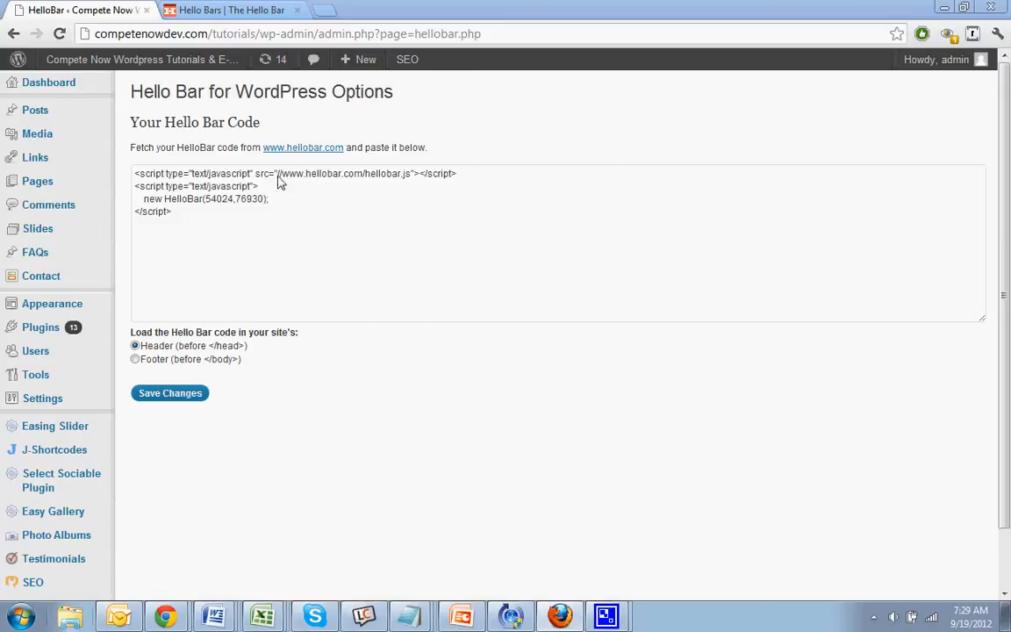
pyautogui.moveTo(37, 134)
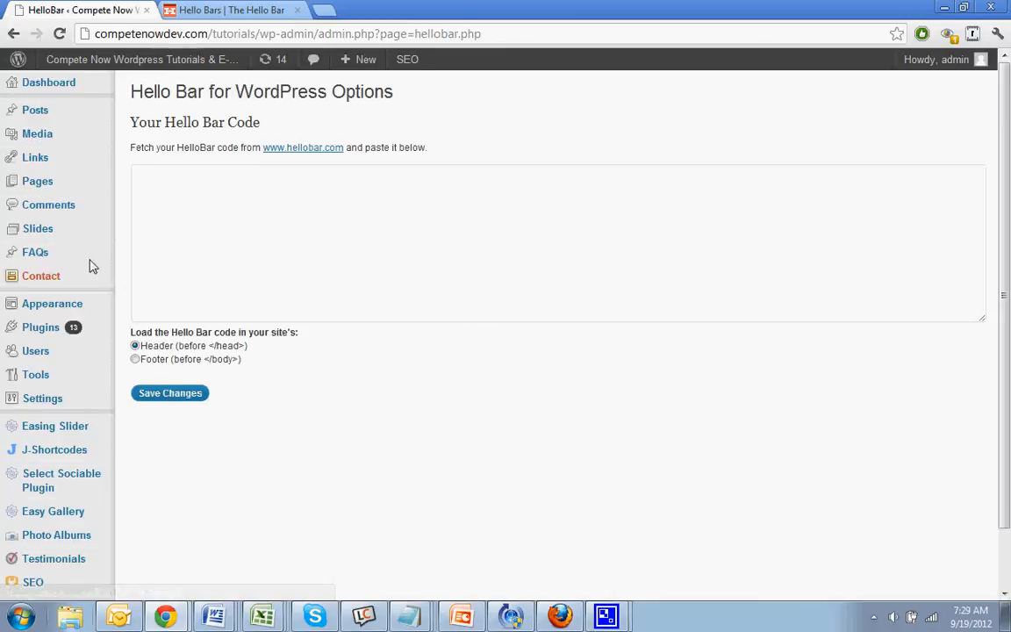
# Go to the Pages list showing the site's 10 published pages.
pyautogui.click(37, 181)
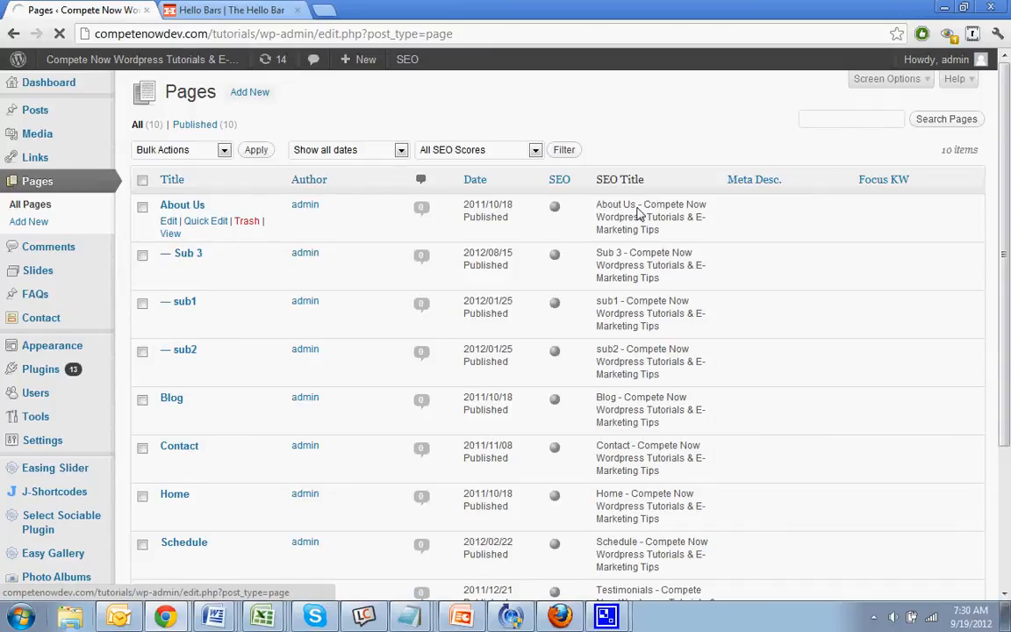
pyautogui.moveTo(589, 230)
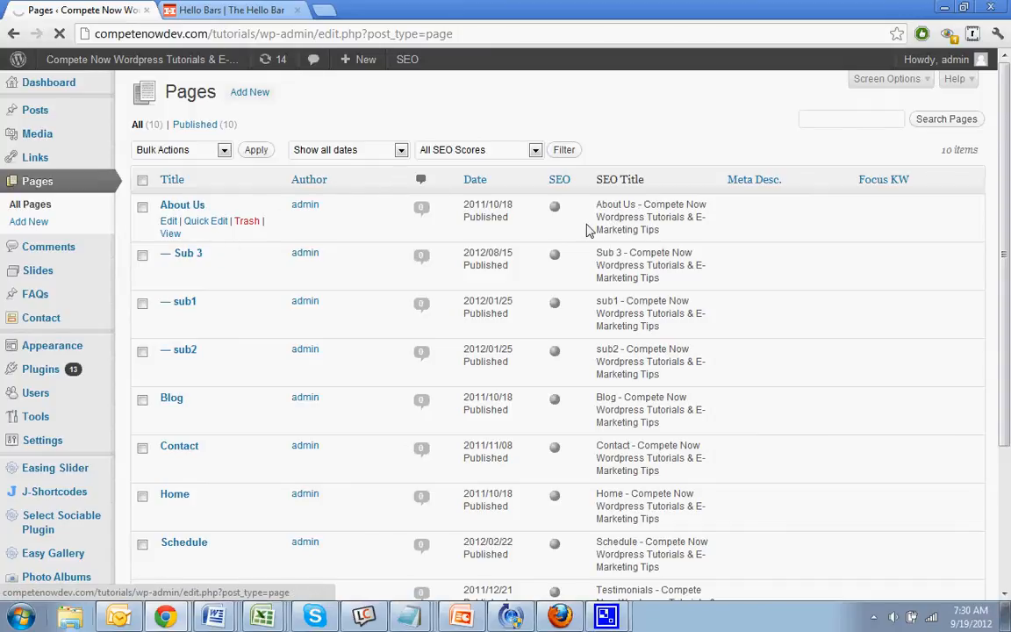
# Insert the hellobar.js script tag at the top of About Us and update the page.
pyautogui.click(182, 205)
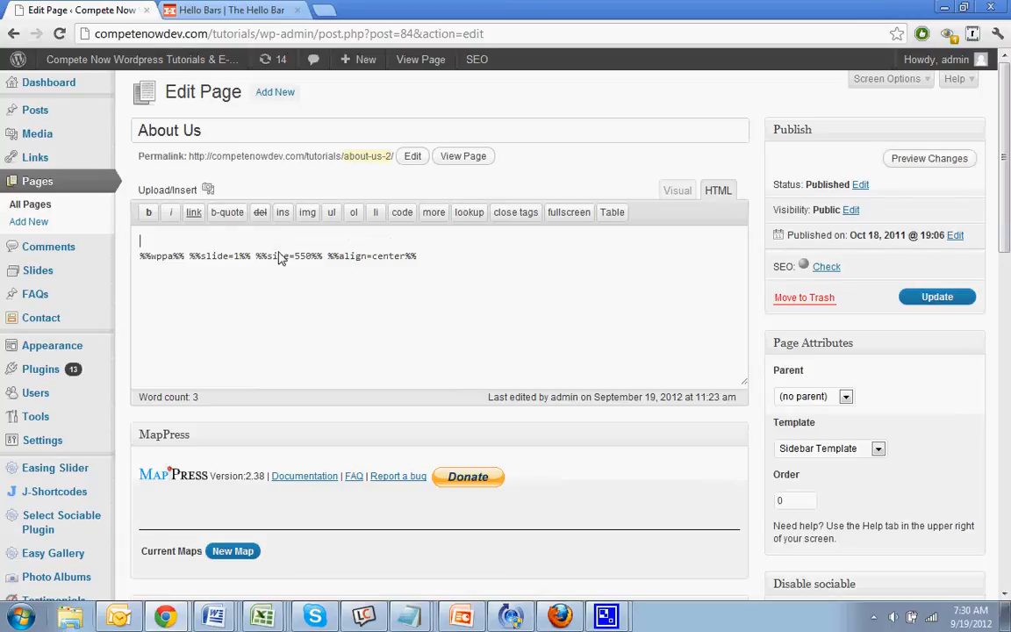
pyautogui.write('<script type="text/javascript" src="//www.hellobar.com/hellobar.js"></script>')
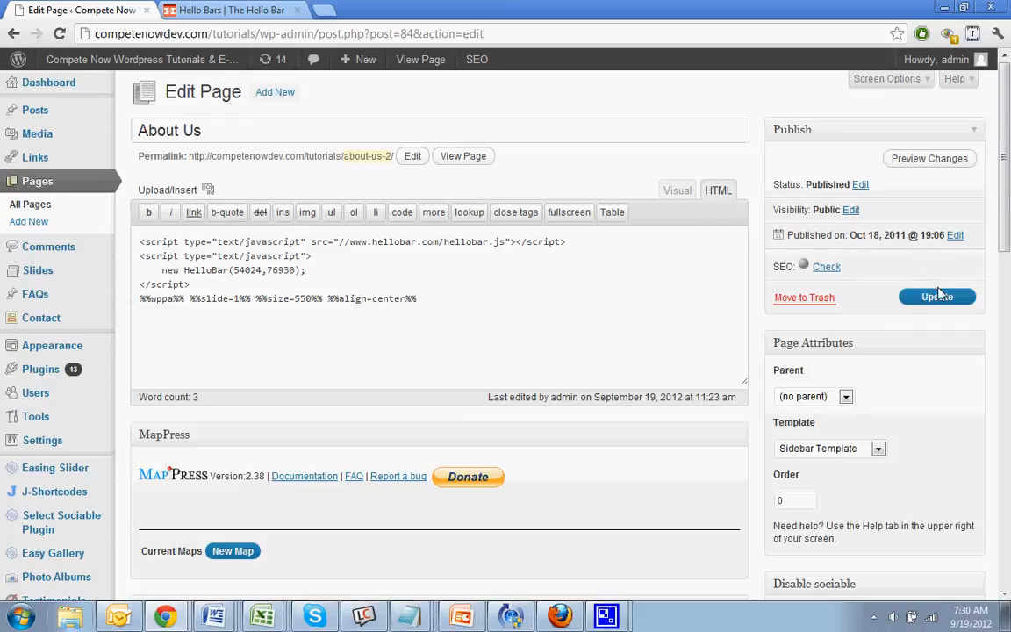
pyautogui.click(937, 297)
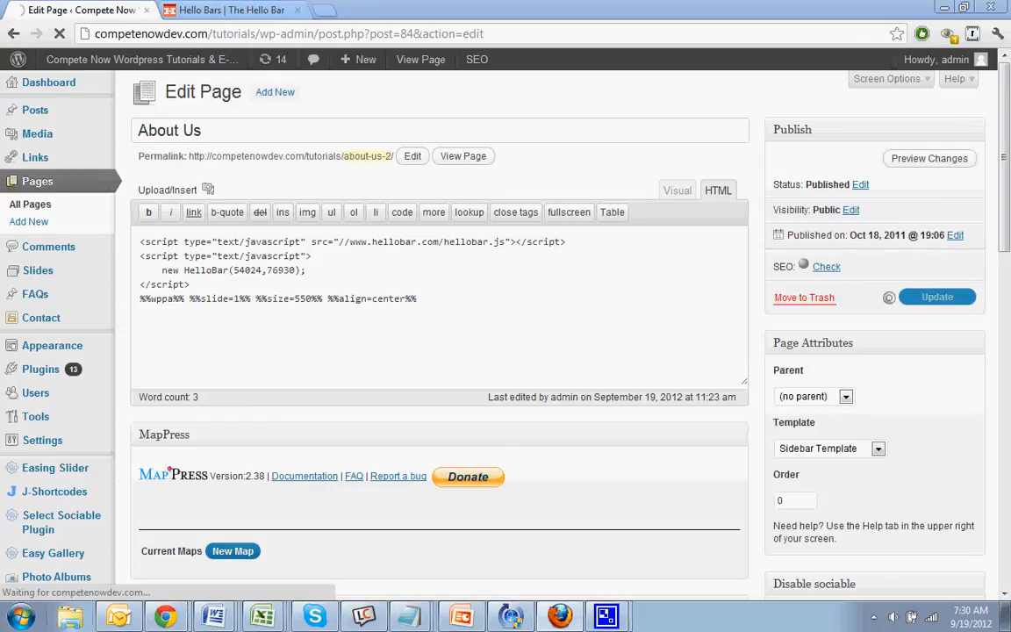
pyautogui.click(937, 297)
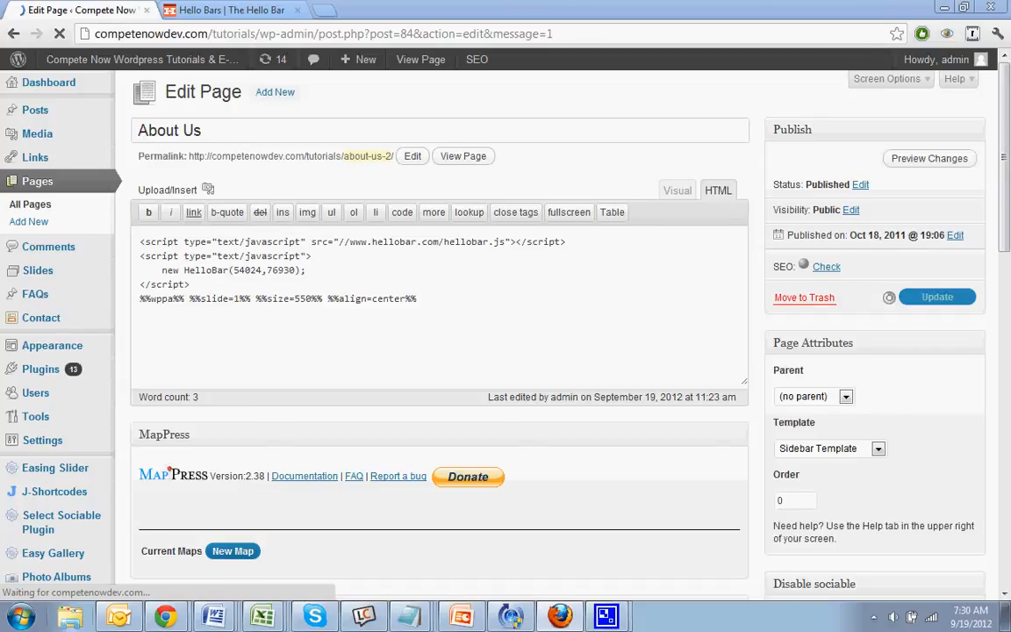
pyautogui.click(937, 297)
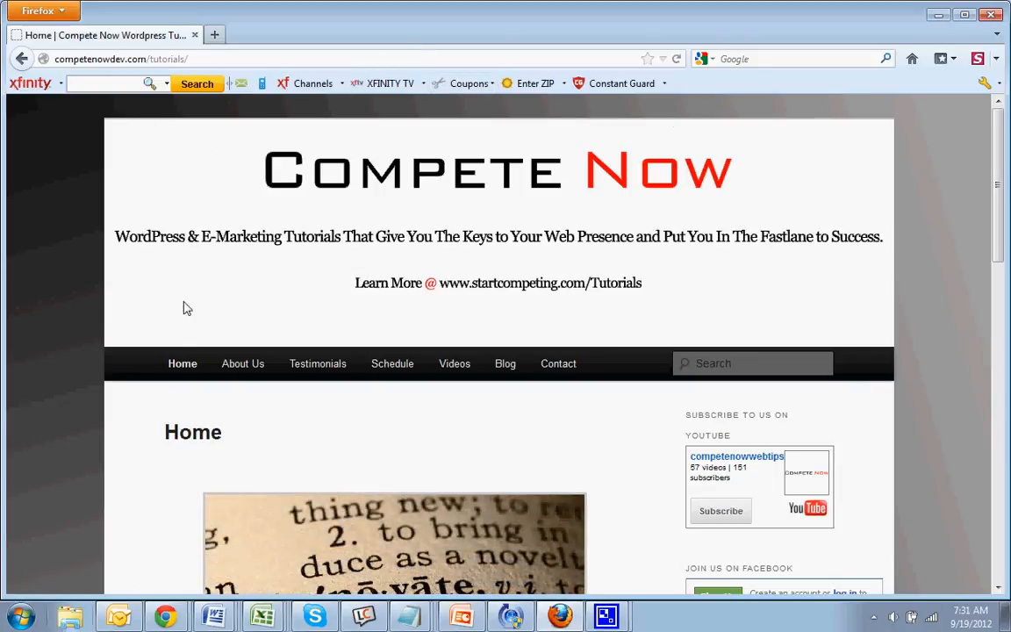
# View the live About Us page and scroll to check the black Hello Bar.
pyautogui.click(242, 363)
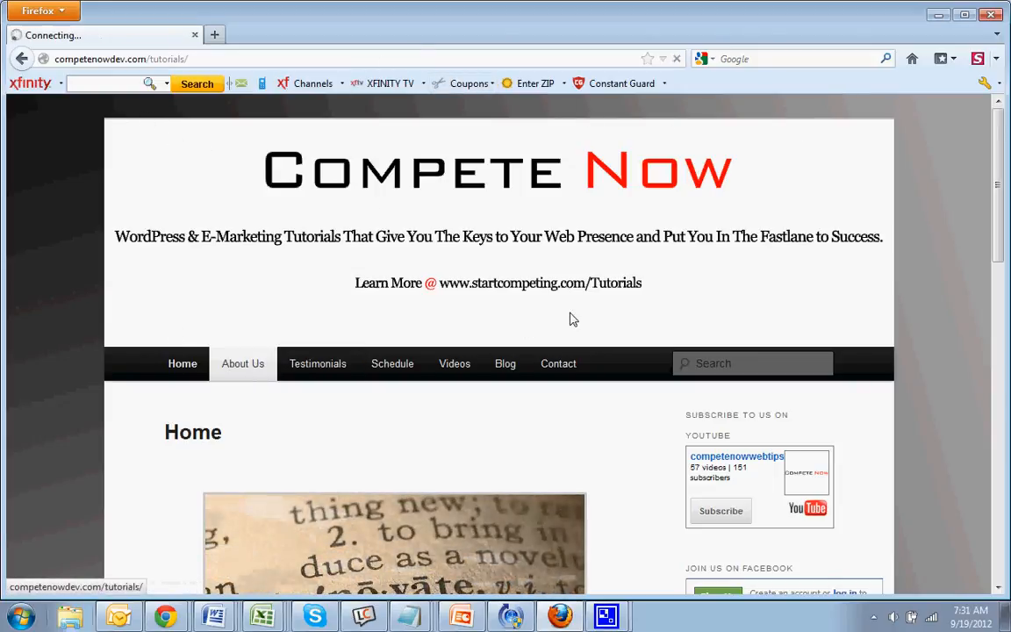
pyautogui.click(242, 363)
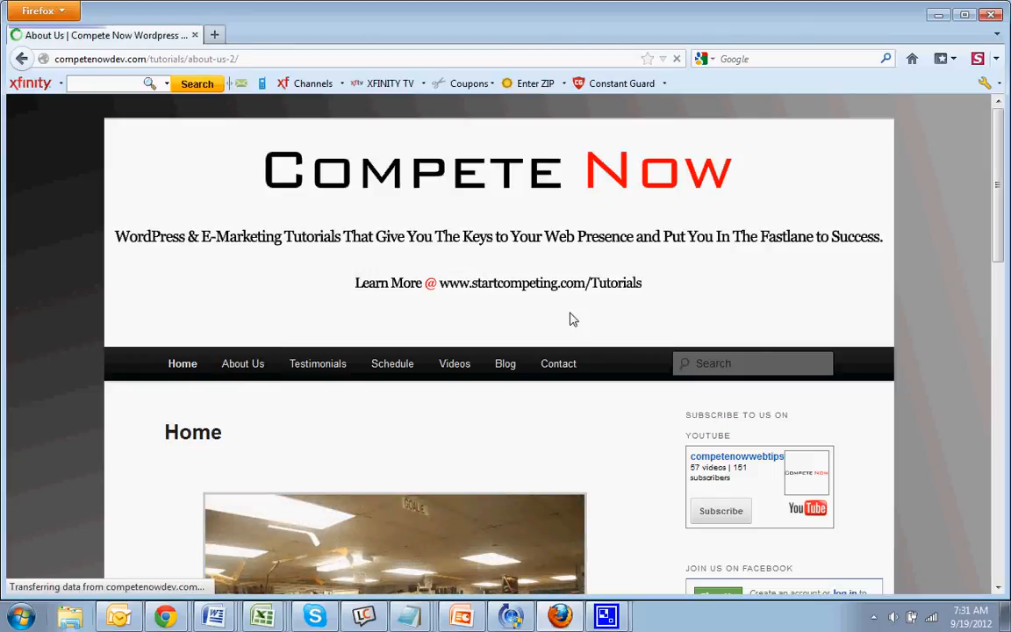
pyautogui.click(242, 364)
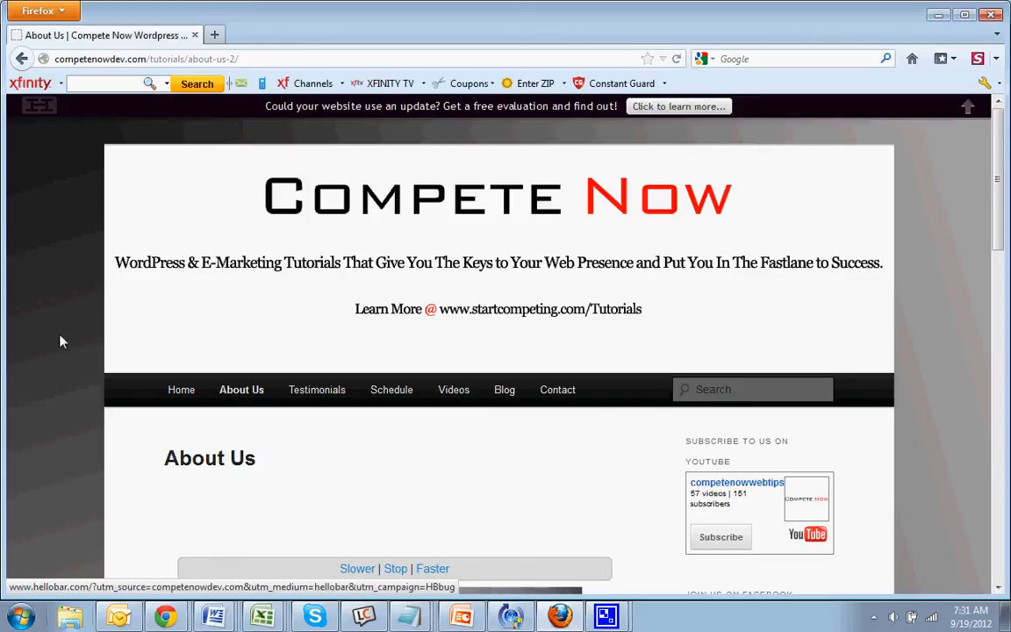
pyautogui.moveTo(39, 110)
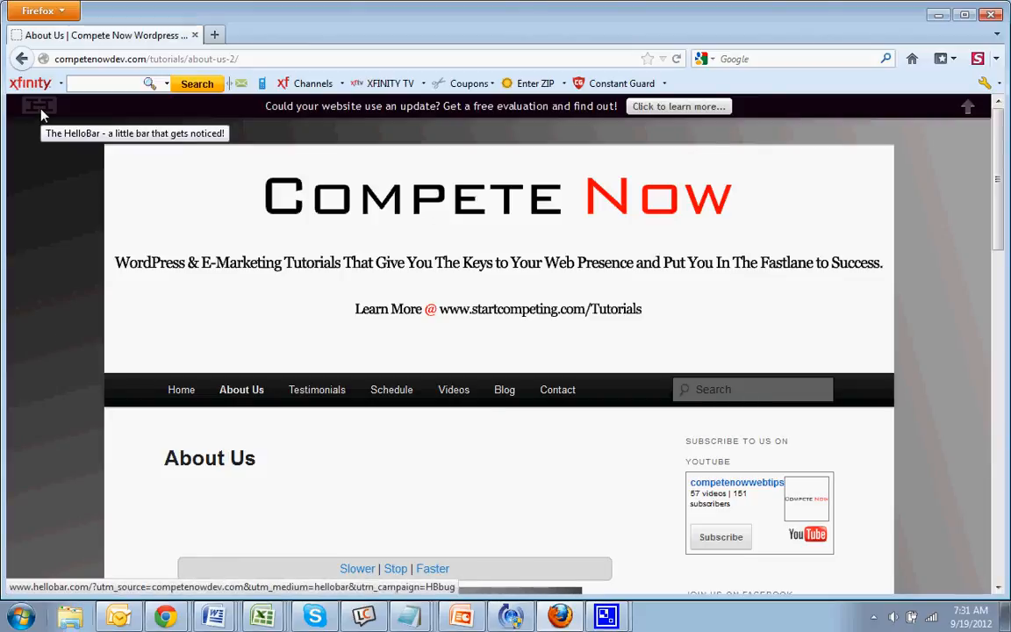
pyautogui.scroll(-3)
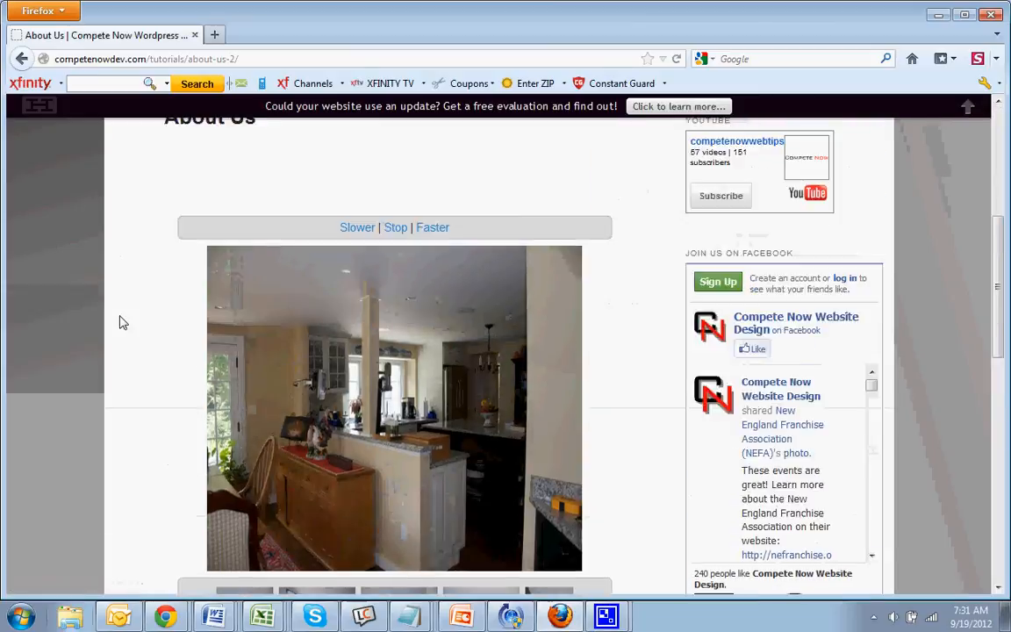